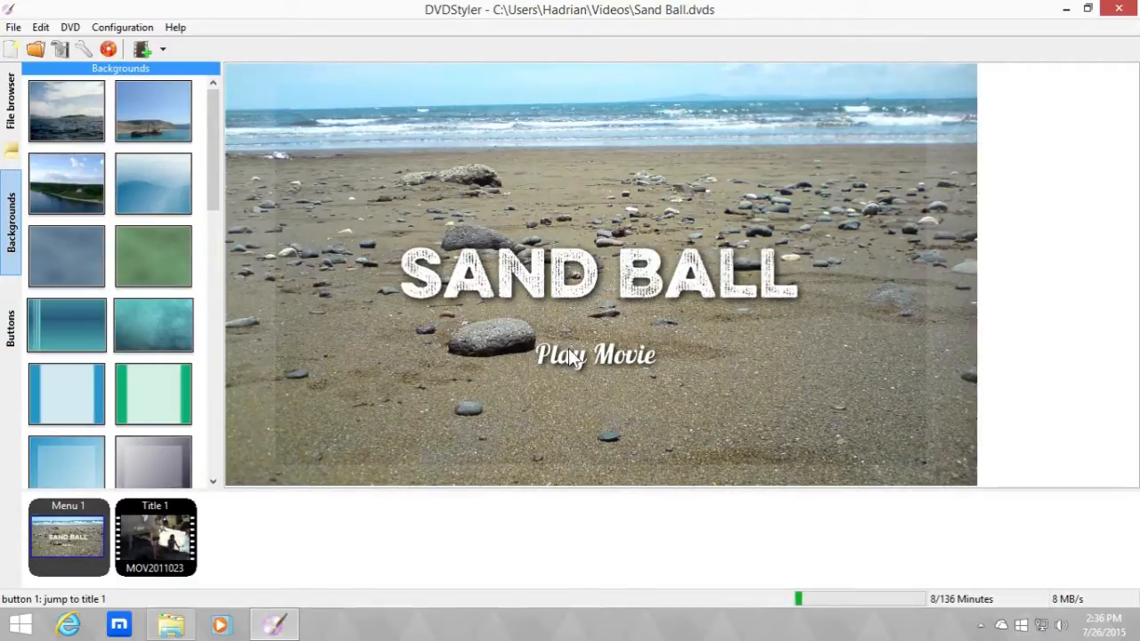
pyautogui.moveTo(413, 360)
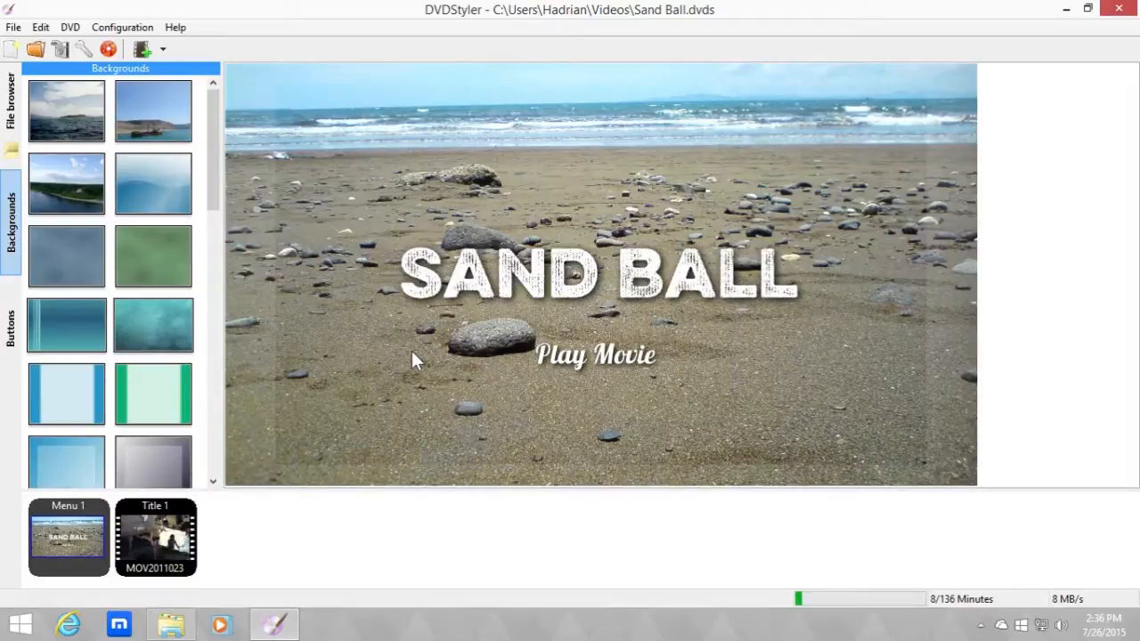
pyautogui.moveTo(388, 365)
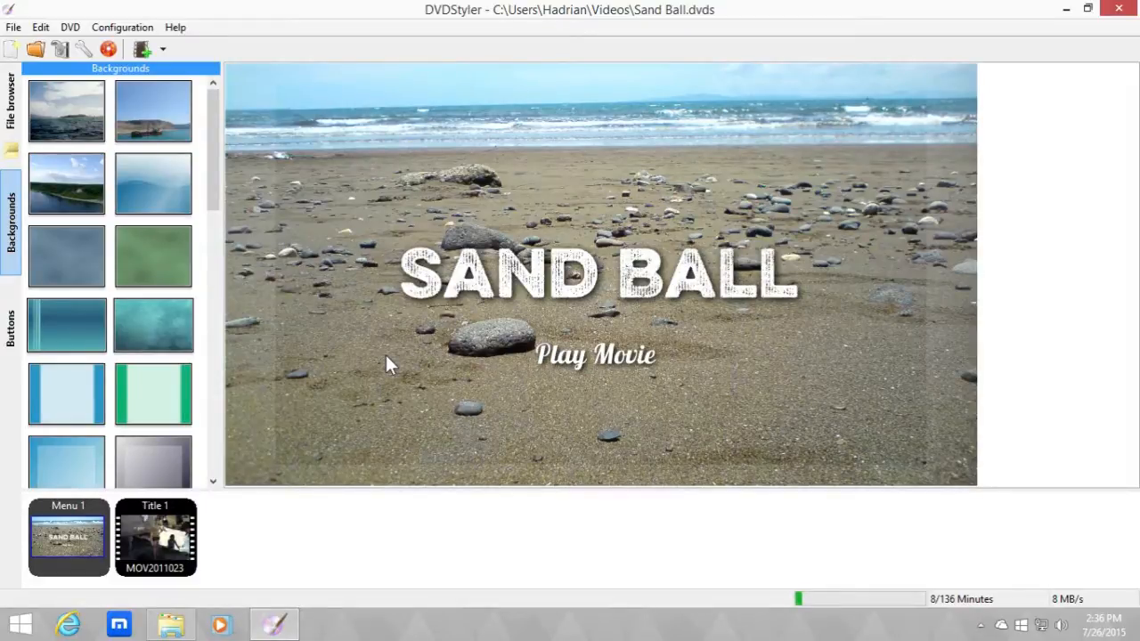
pyautogui.moveTo(171, 543)
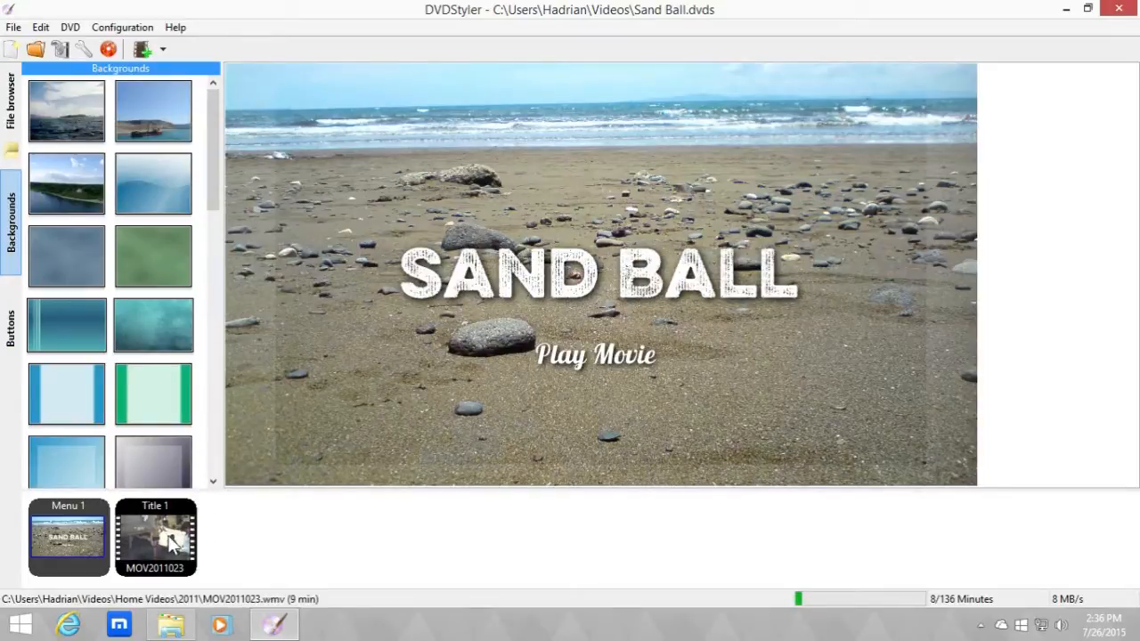
# Duplicate the Sand Ball main menu so Menu 2 appears before Title 1.
pyautogui.doubleClick(157, 535)
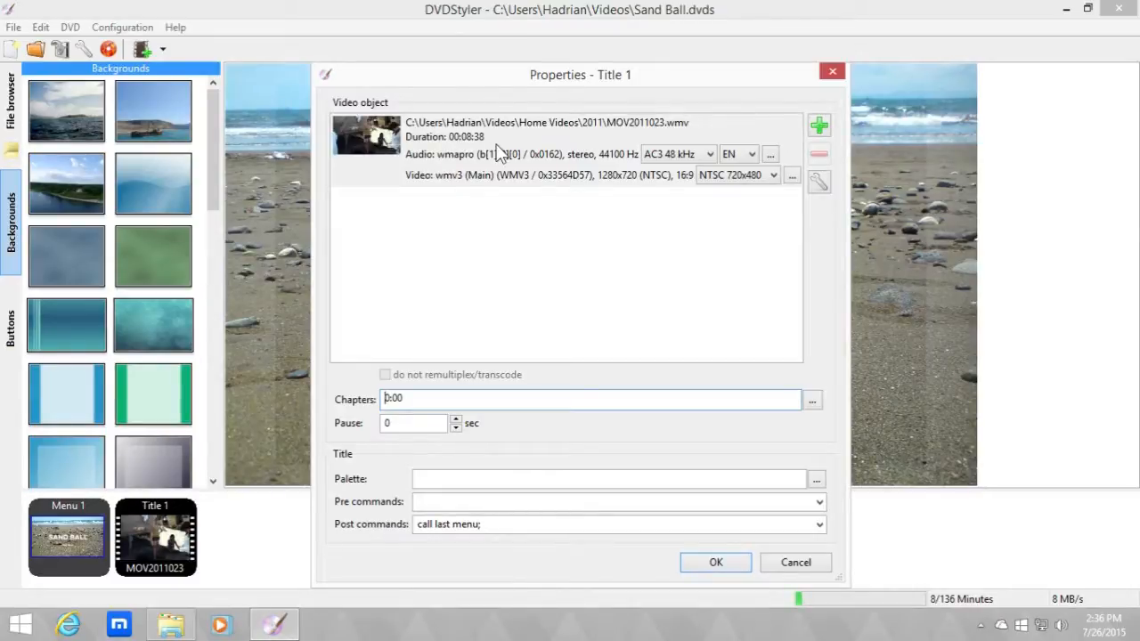
pyautogui.moveTo(534, 142)
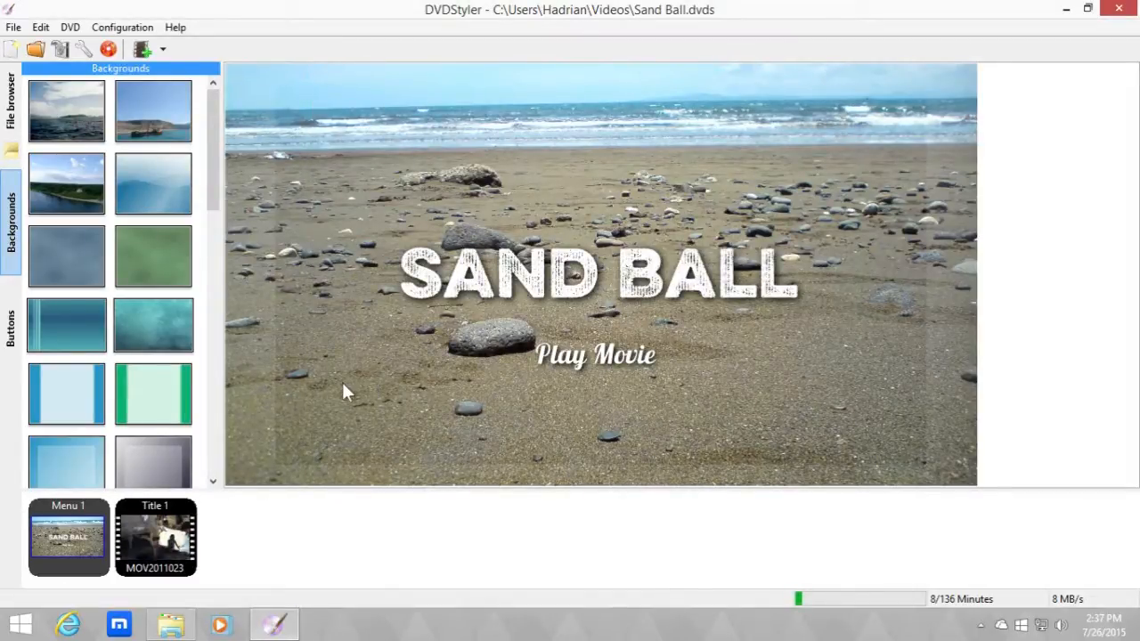
pyautogui.moveTo(139, 461)
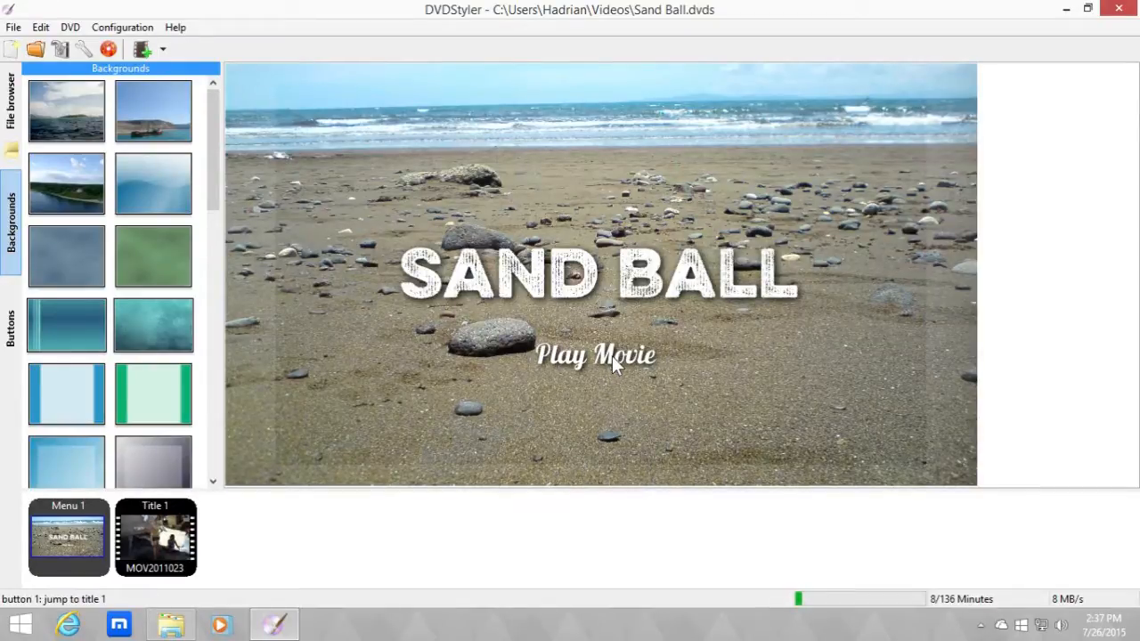
pyautogui.moveTo(349, 488)
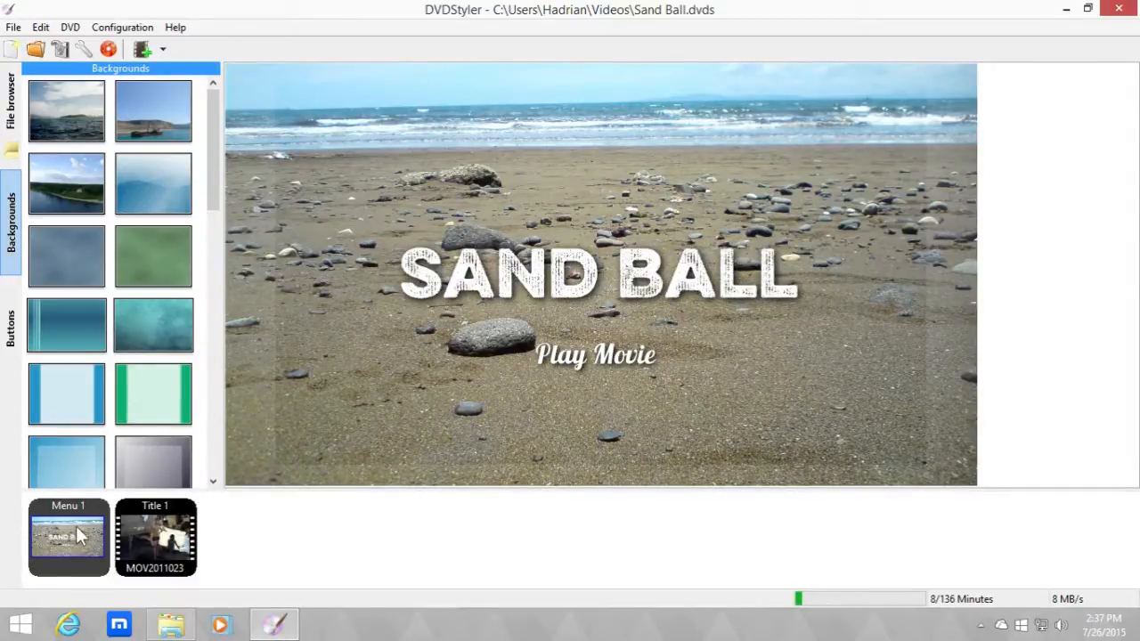
pyautogui.moveTo(92, 538)
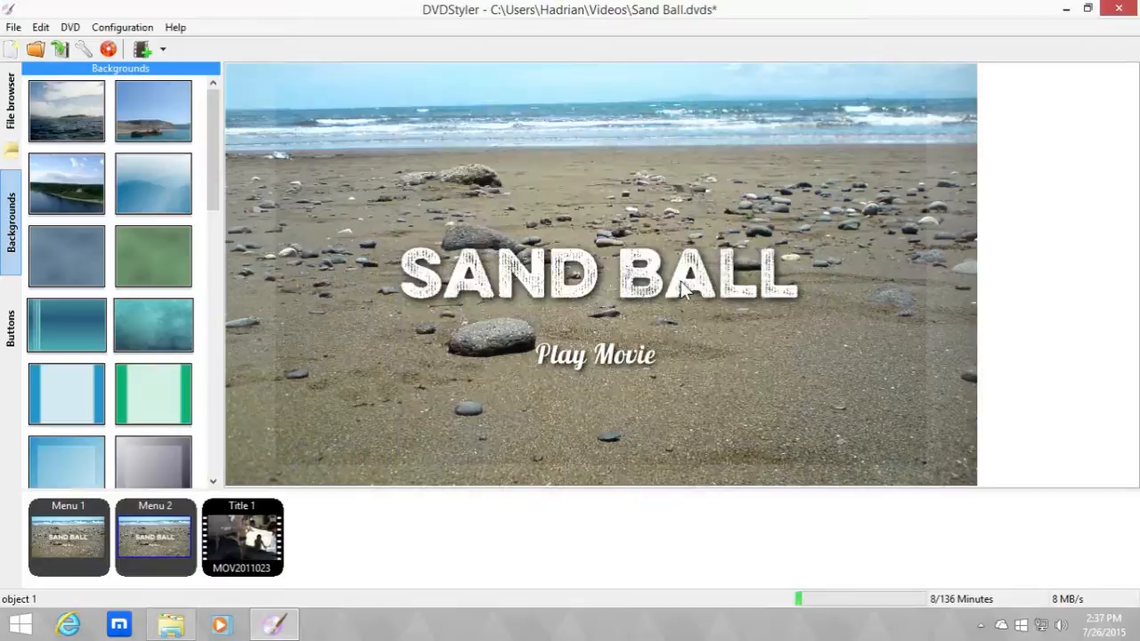
# Change Menu 2's heading text to CHAPTERS with a smaller font.
pyautogui.doubleClick(597, 270)
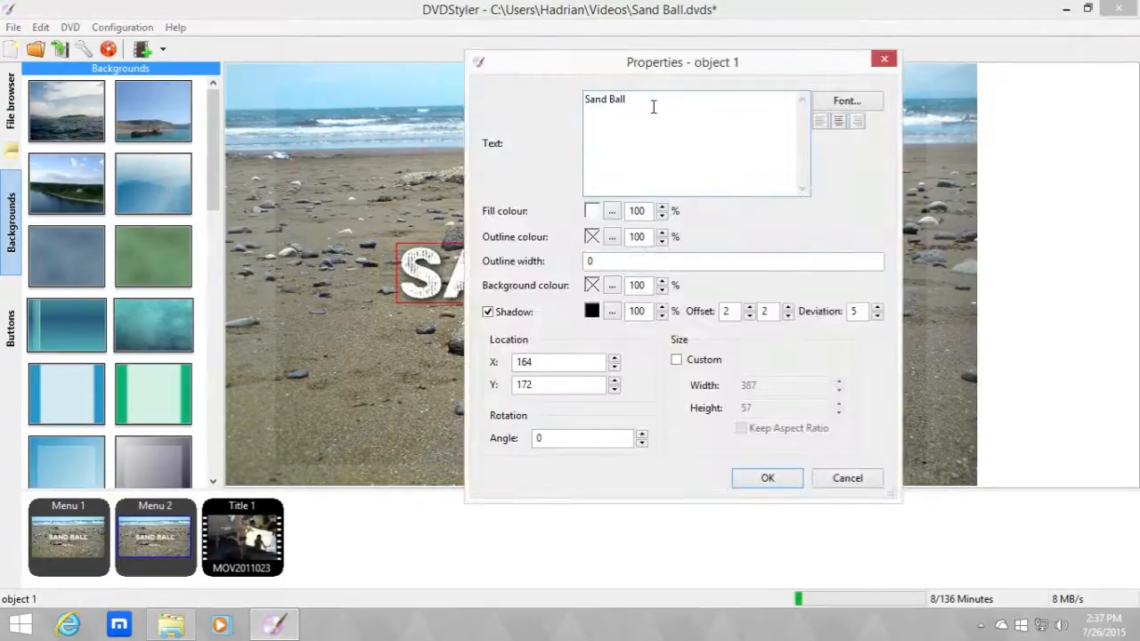
pyautogui.write('Chapters')
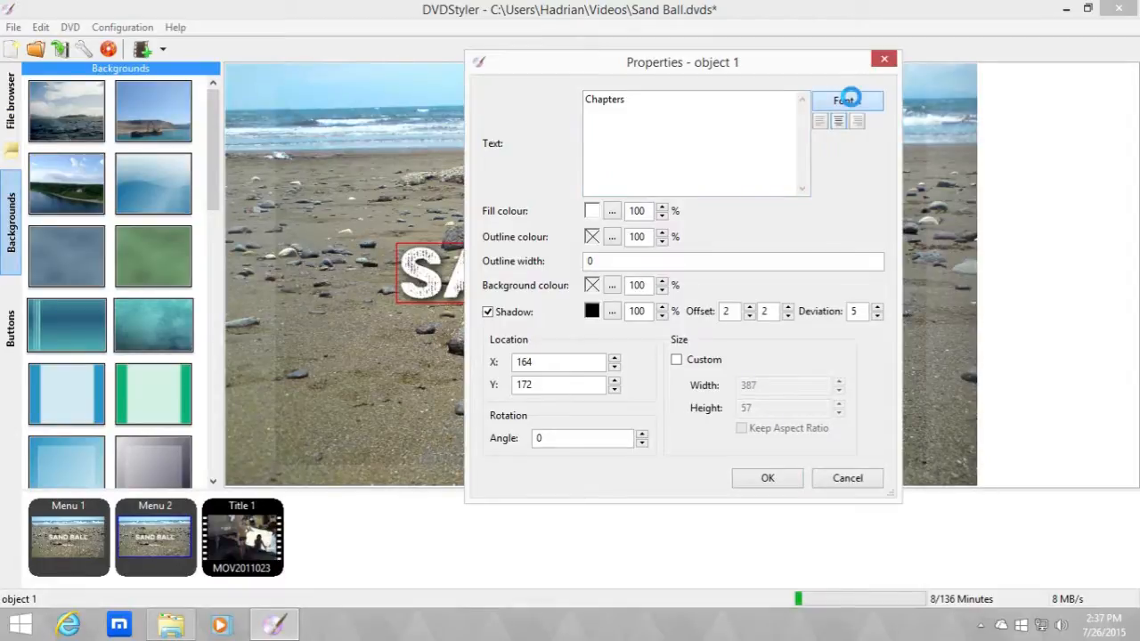
pyautogui.click(845, 99)
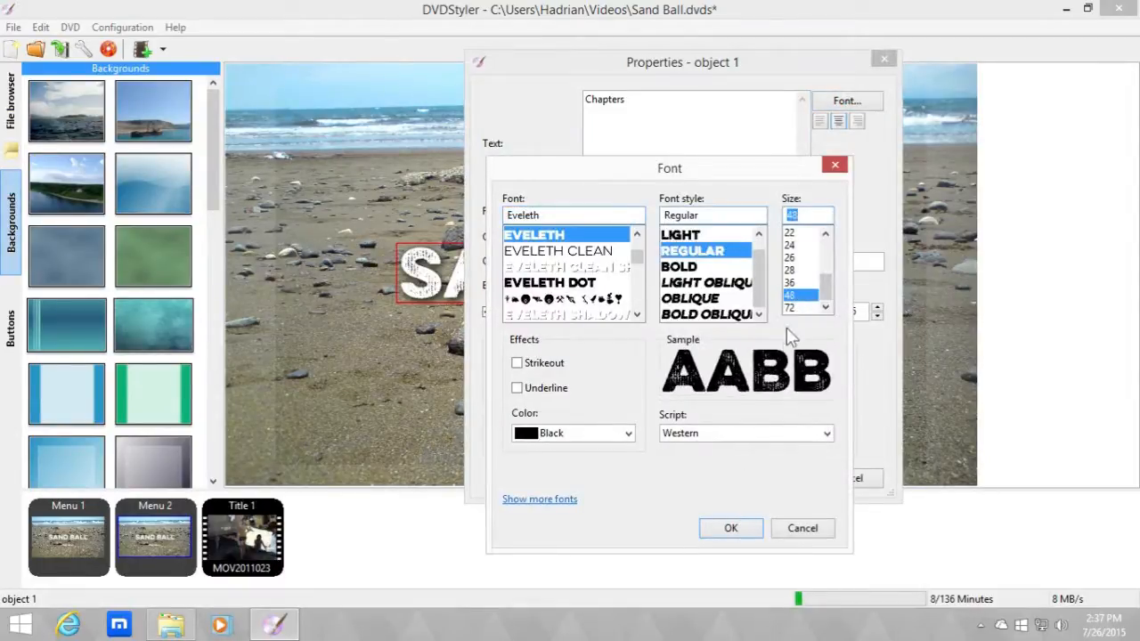
pyautogui.click(731, 527)
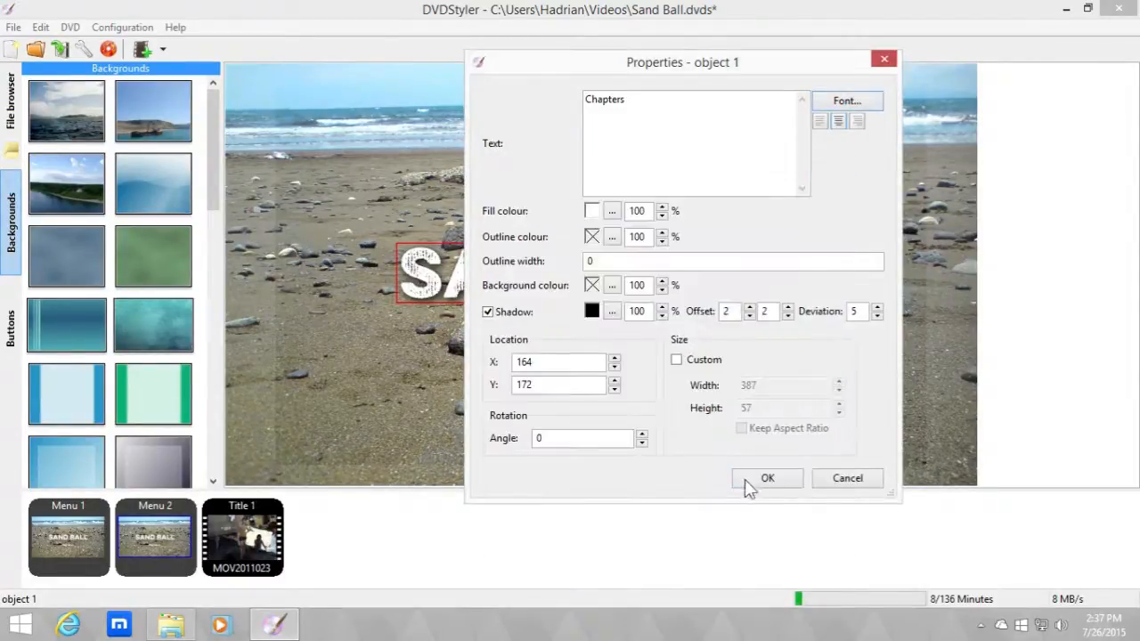
pyautogui.click(766, 477)
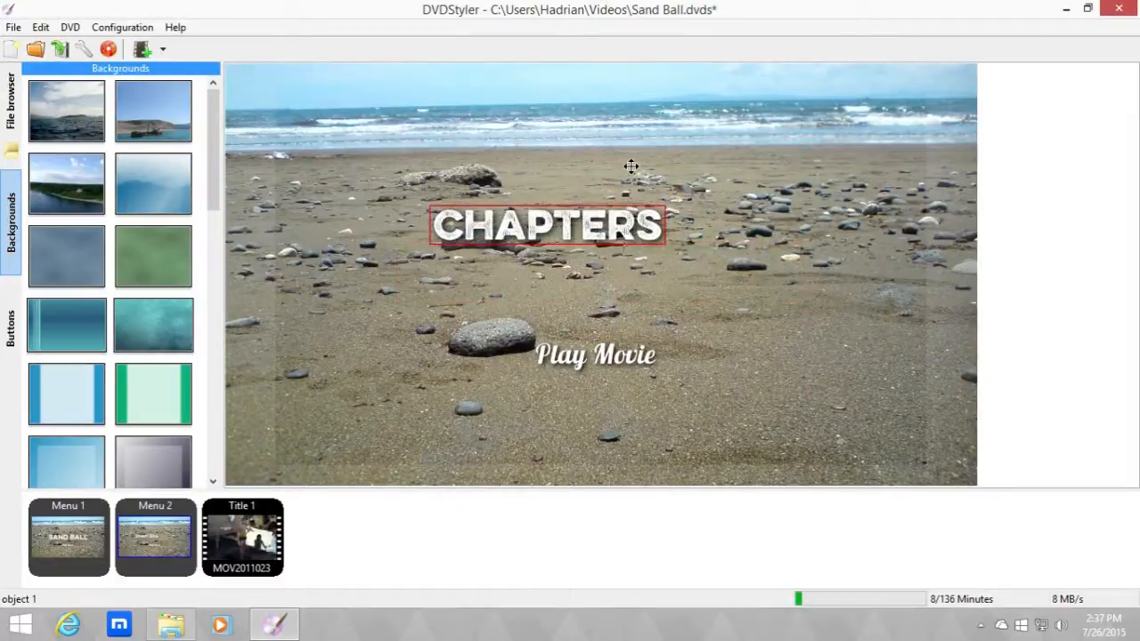
# Move the CHAPTERS heading near the top and centre it horizontally on the menu.
pyautogui.moveTo(547, 225); pyautogui.dragTo(588, 177)
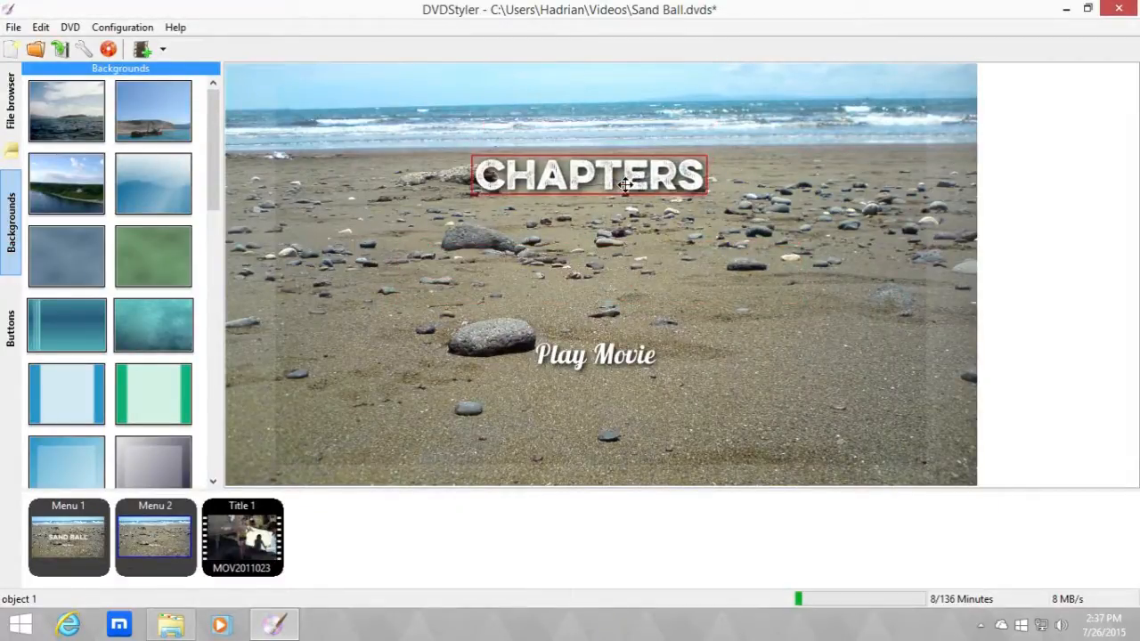
pyautogui.rightClick(623, 185)
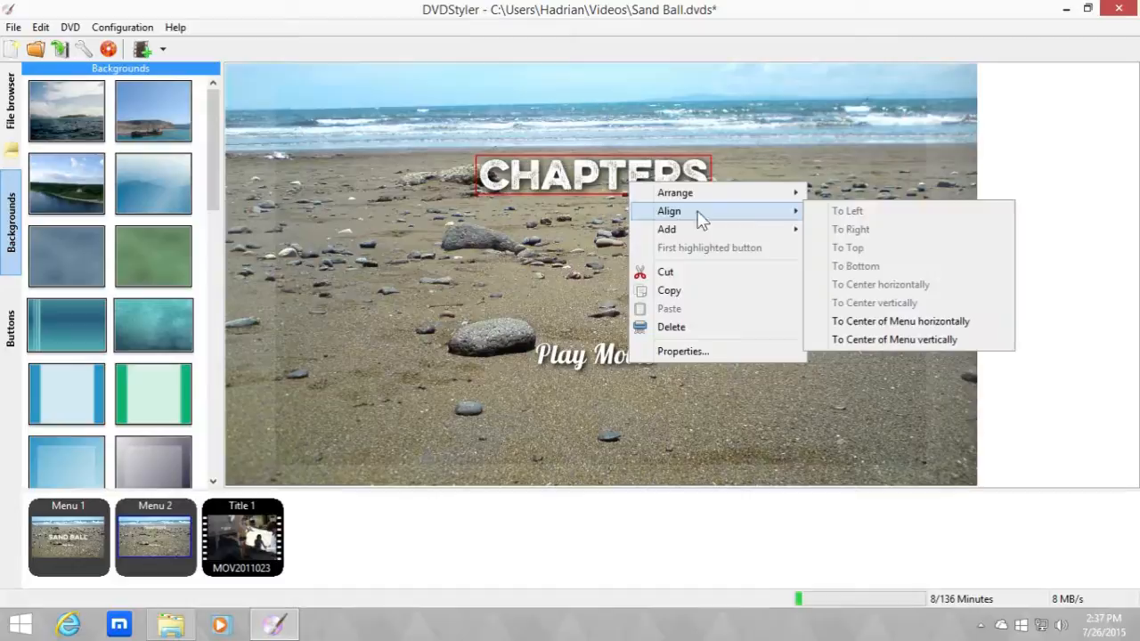
pyautogui.click(667, 302)
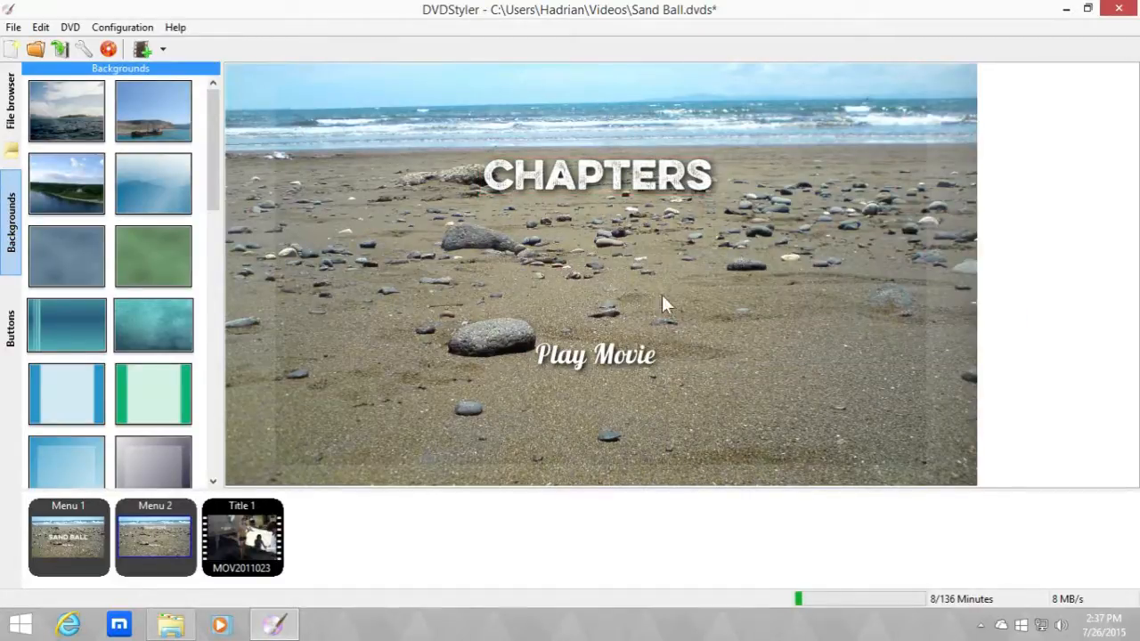
pyautogui.click(595, 355)
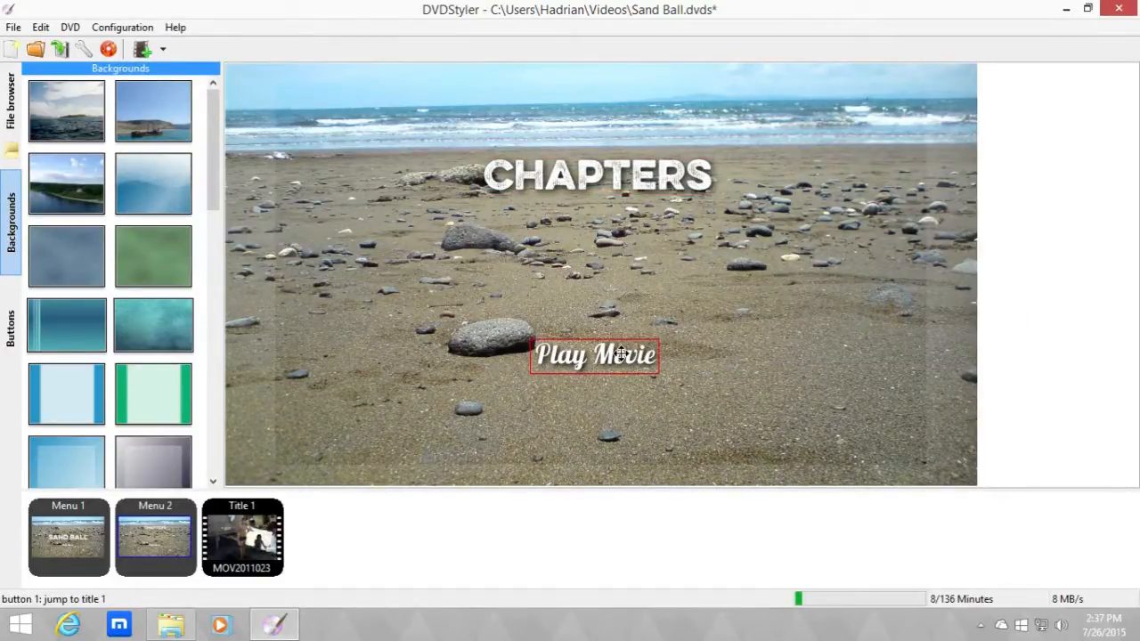
# Duplicate Play Movie on the Sand Ball menu as a Chapters button placed to its right.
pyautogui.click(67, 538)
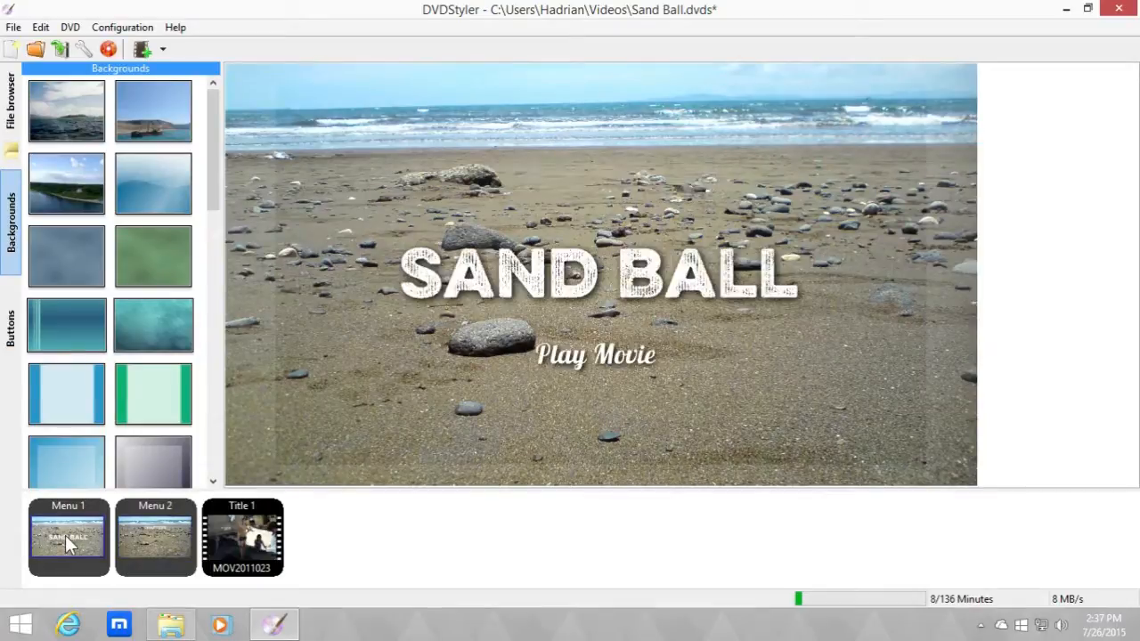
pyautogui.click(595, 355)
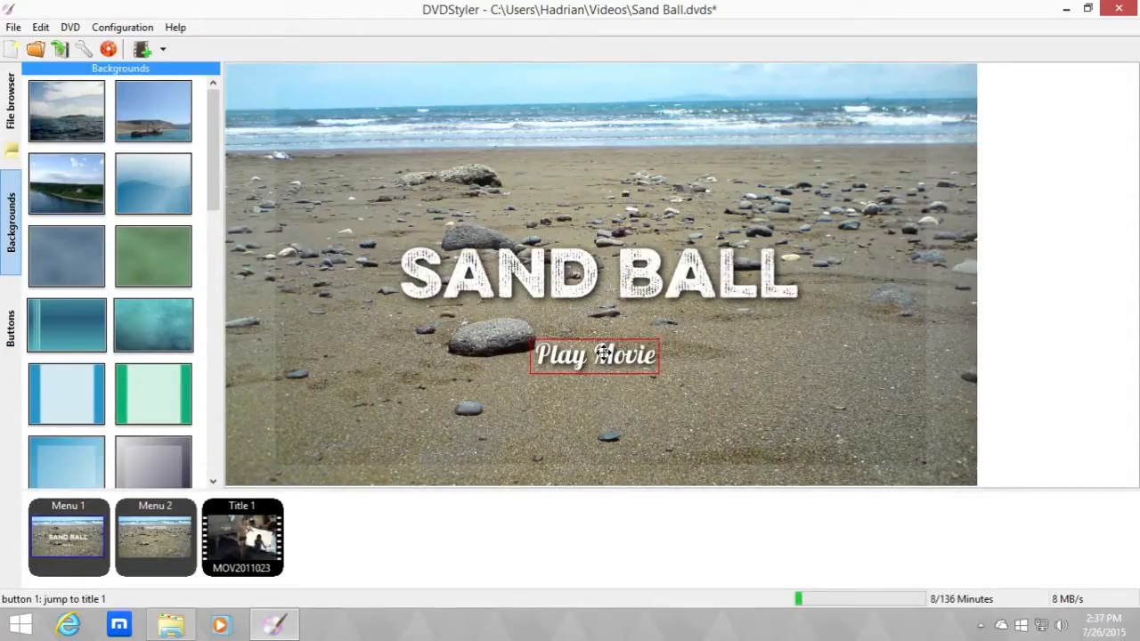
pyautogui.doubleClick(595, 355)
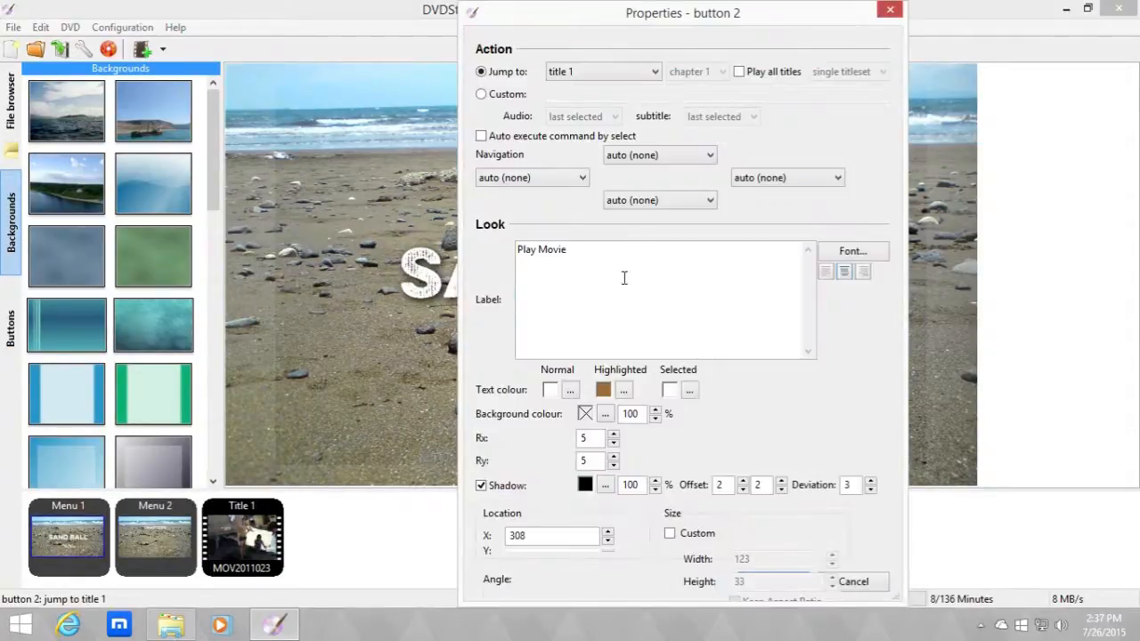
pyautogui.write('Chapter')
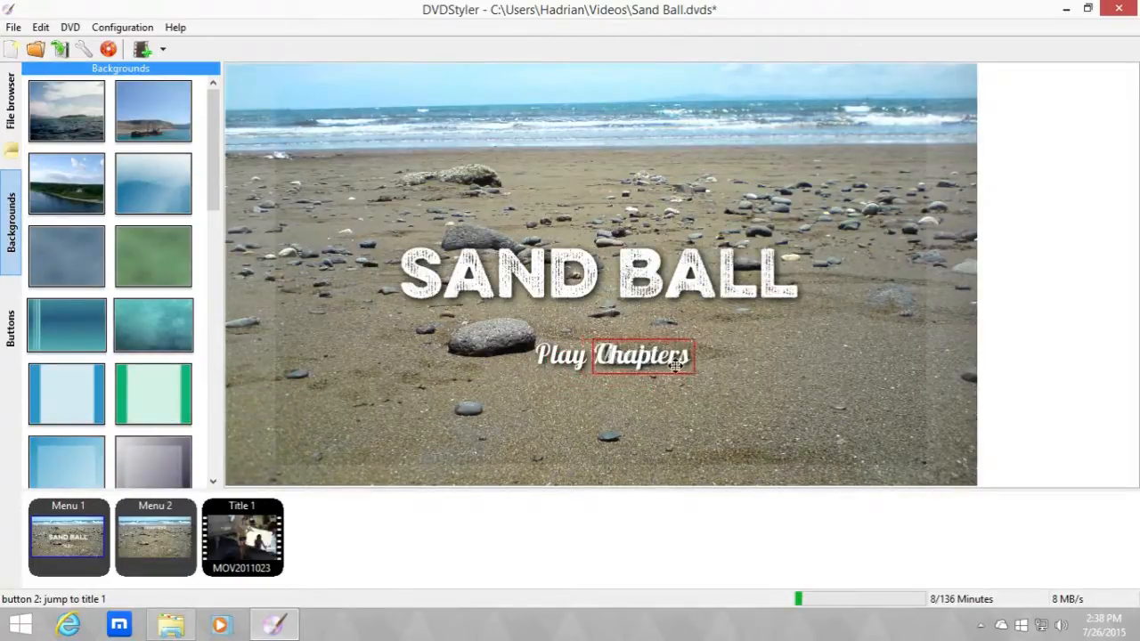
pyautogui.moveTo(643, 354); pyautogui.dragTo(734, 355)
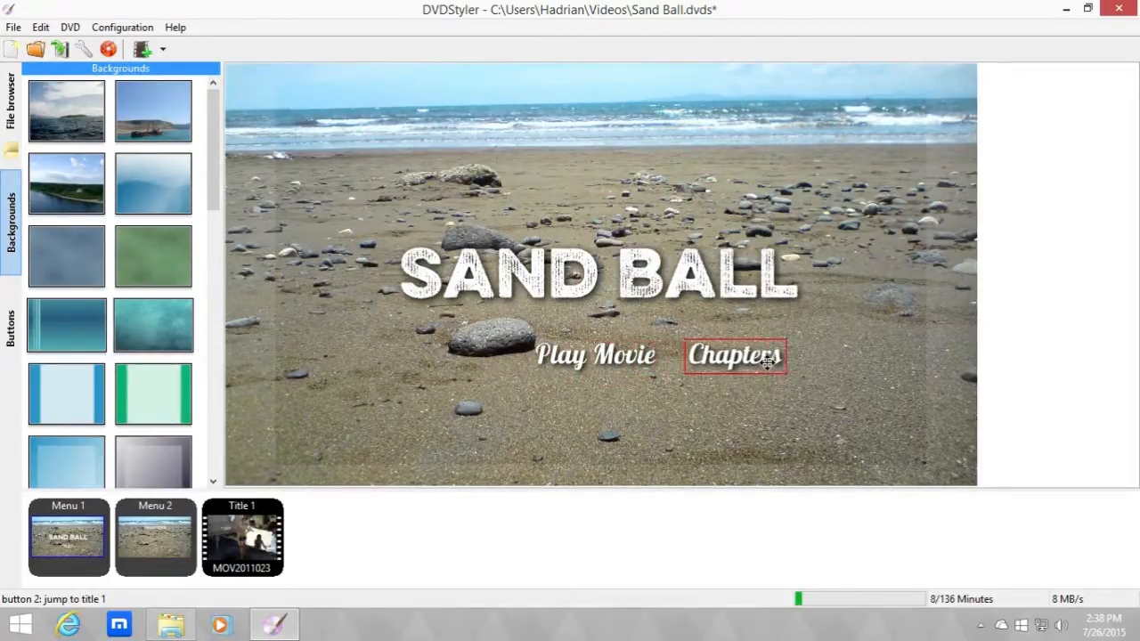
# Review the Chapters button's jump destination, then return to Menu 2.
pyautogui.click(595, 354)
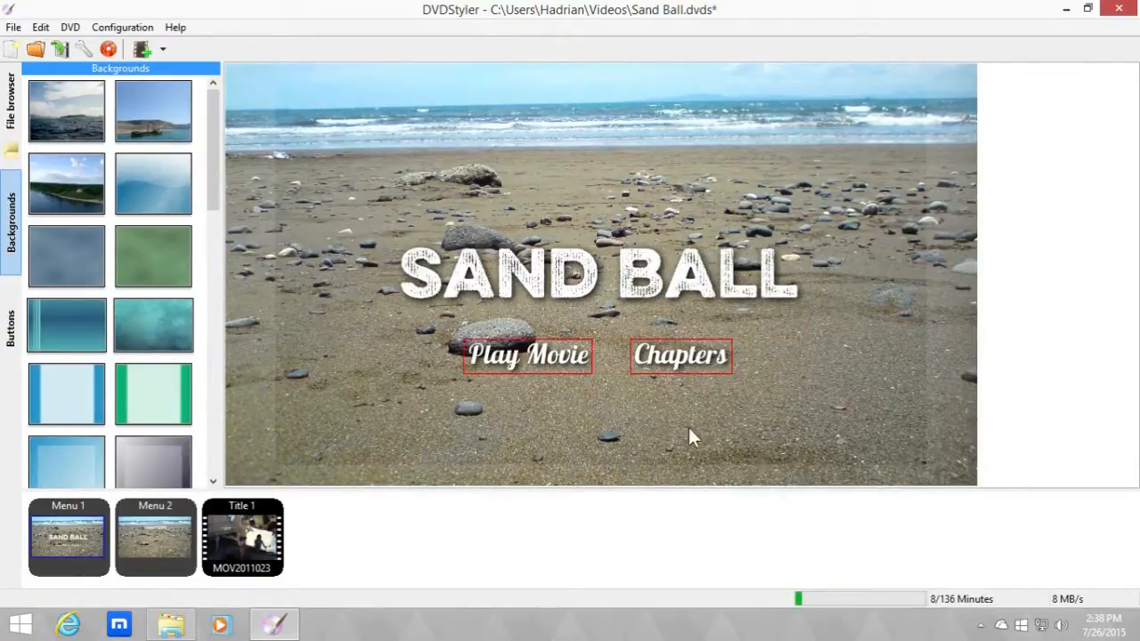
pyautogui.click(692, 433)
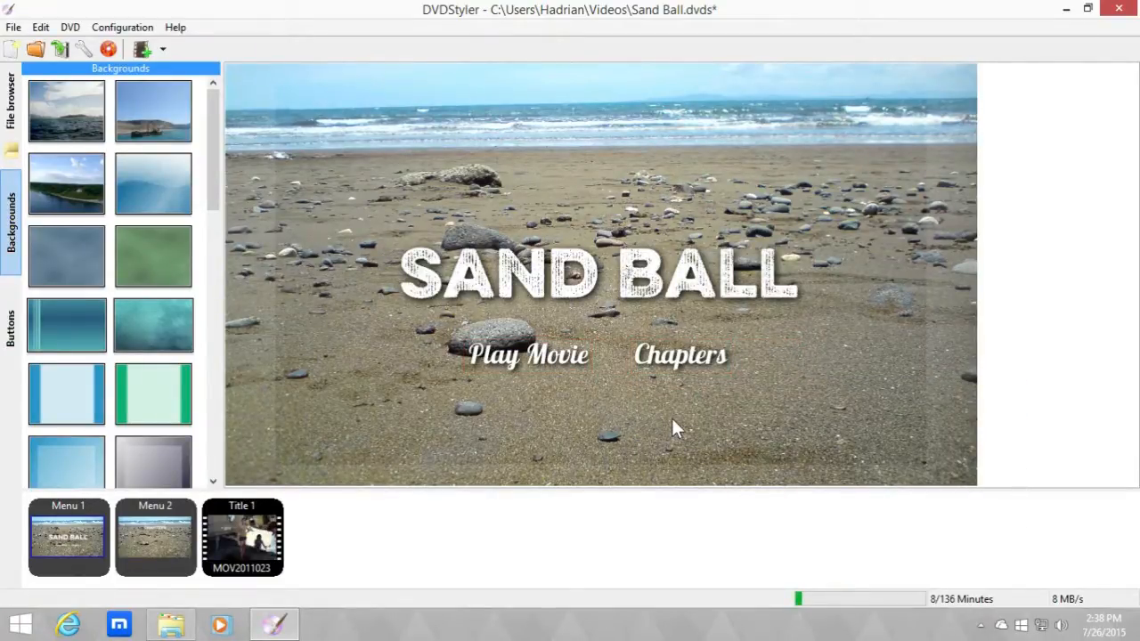
pyautogui.doubleClick(680, 352)
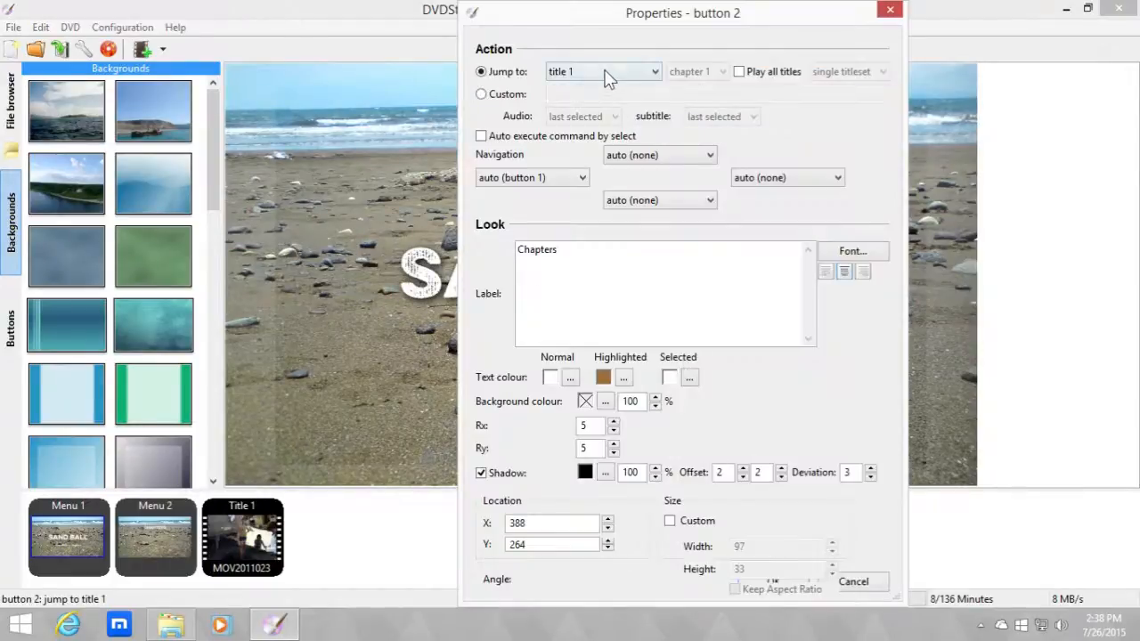
pyautogui.click(603, 71)
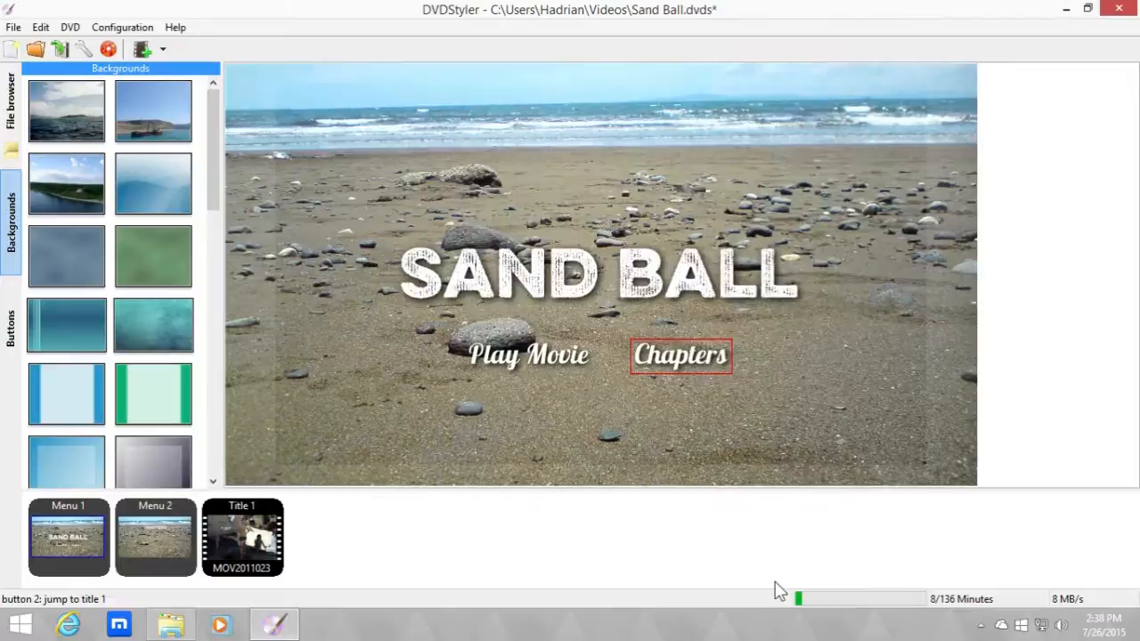
pyautogui.click(155, 538)
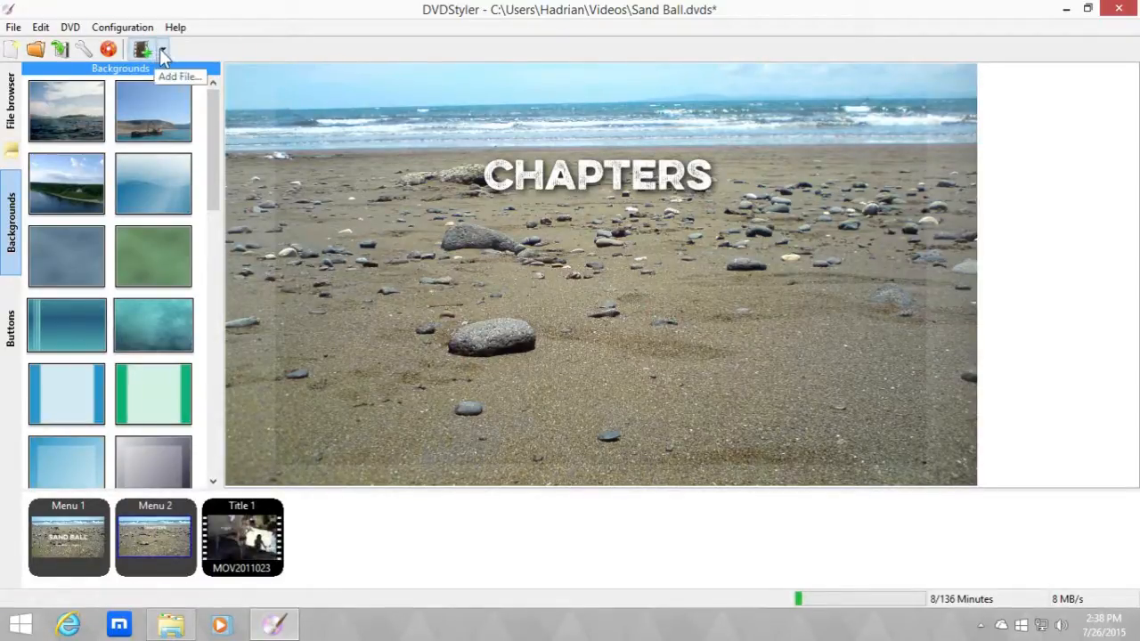
# Show the toolbar's Add File options after clearing Menu 2's Play Movie button.
pyautogui.click(164, 50)
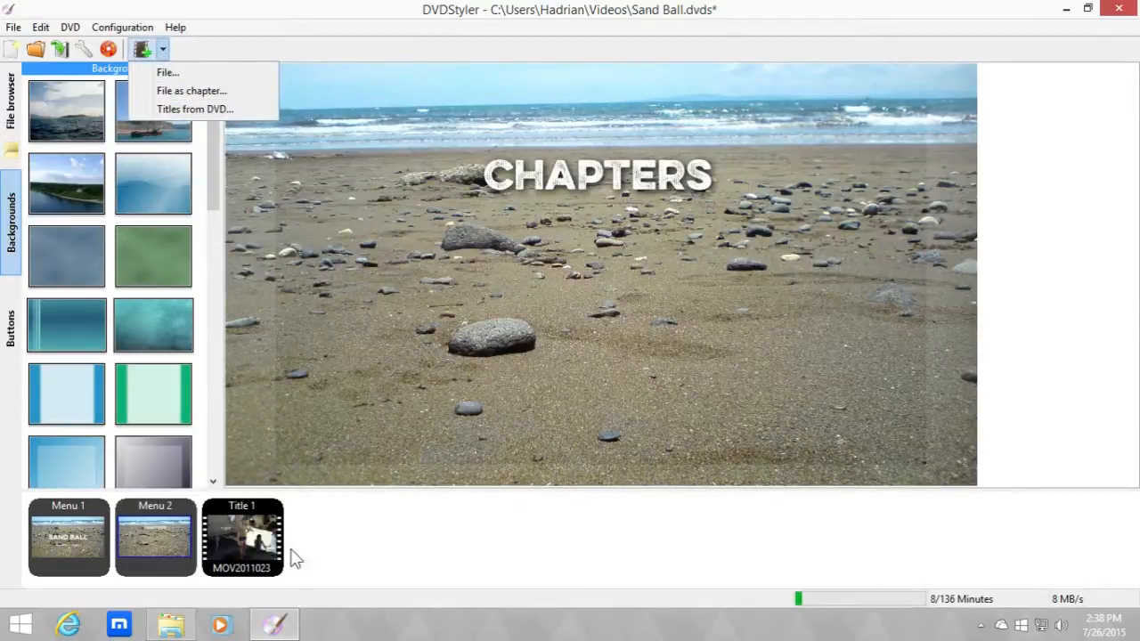
pyautogui.moveTo(178, 72)
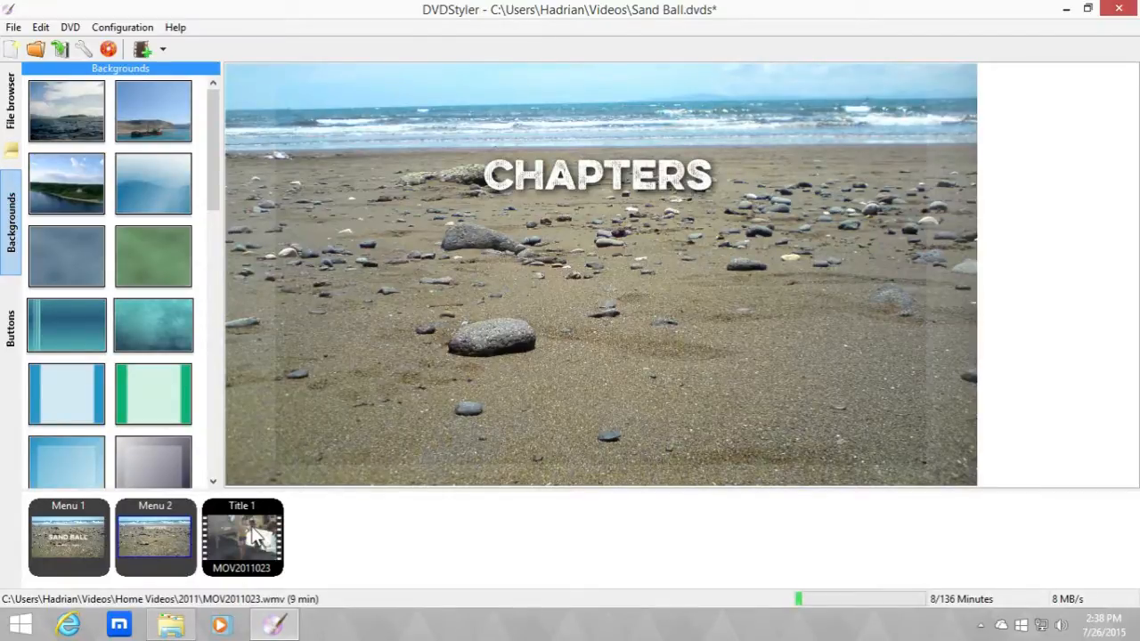
pyautogui.doubleClick(242, 535)
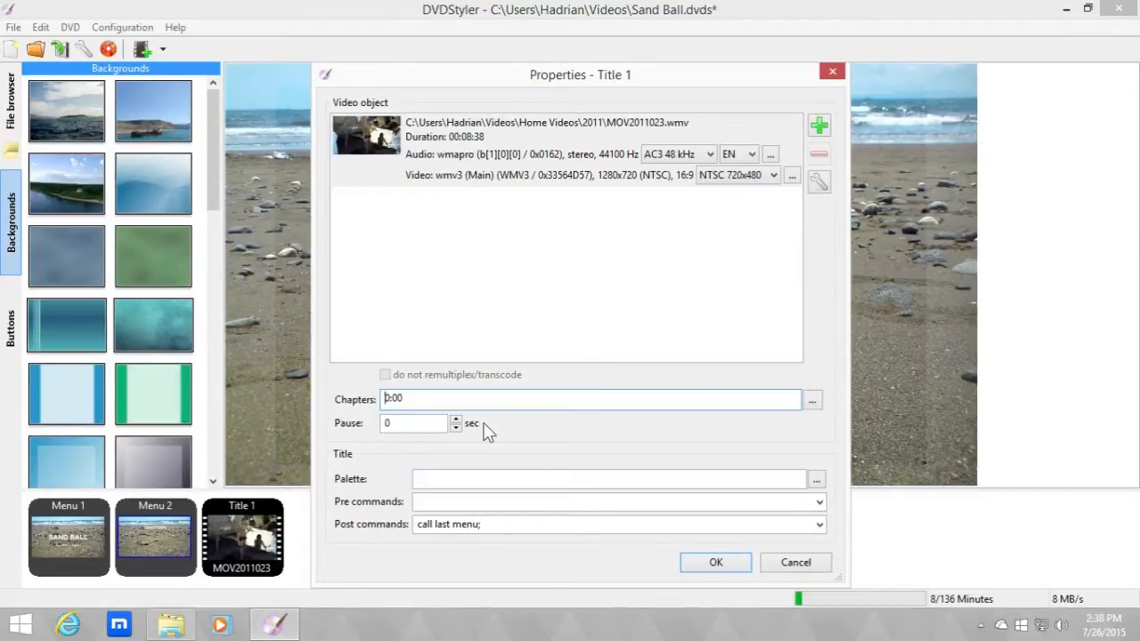
pyautogui.moveTo(820, 268)
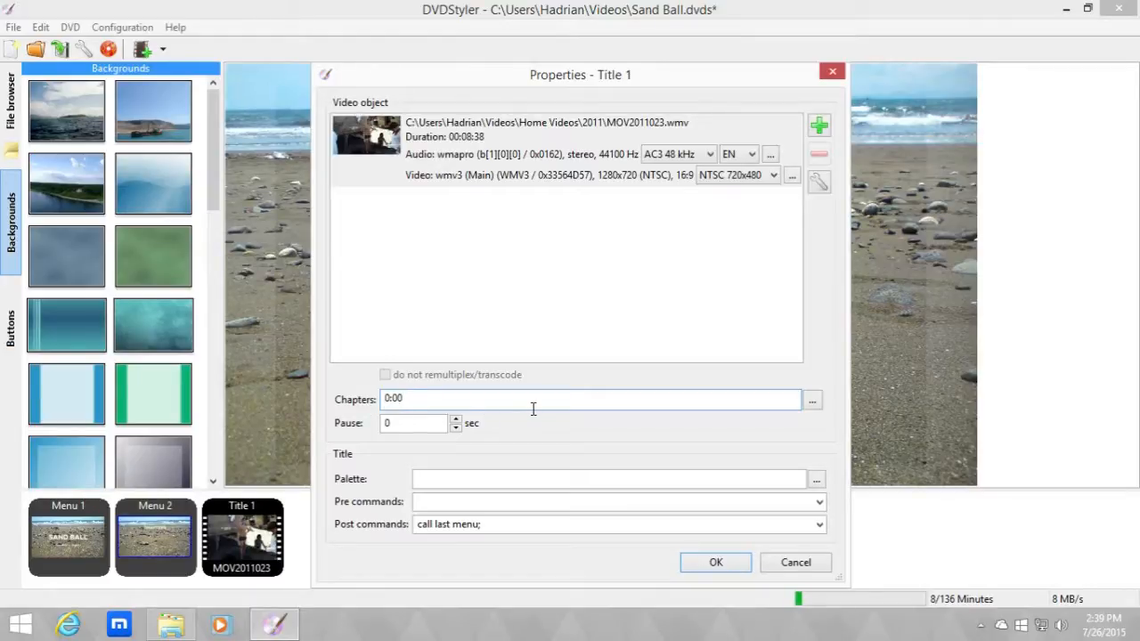
pyautogui.moveTo(542, 394)
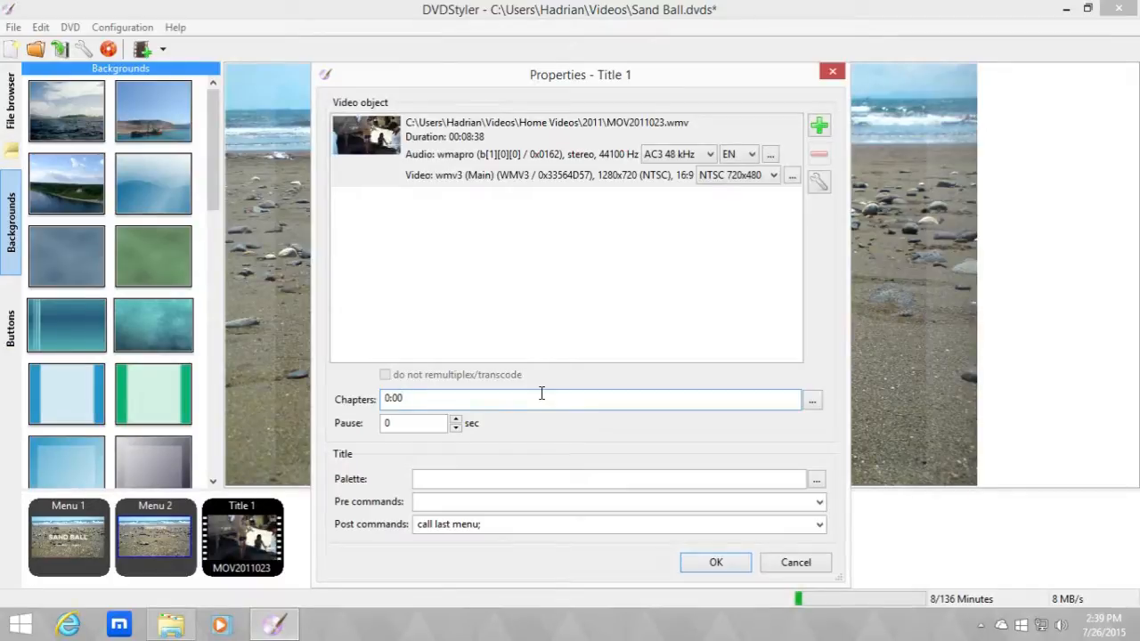
pyautogui.moveTo(812, 399)
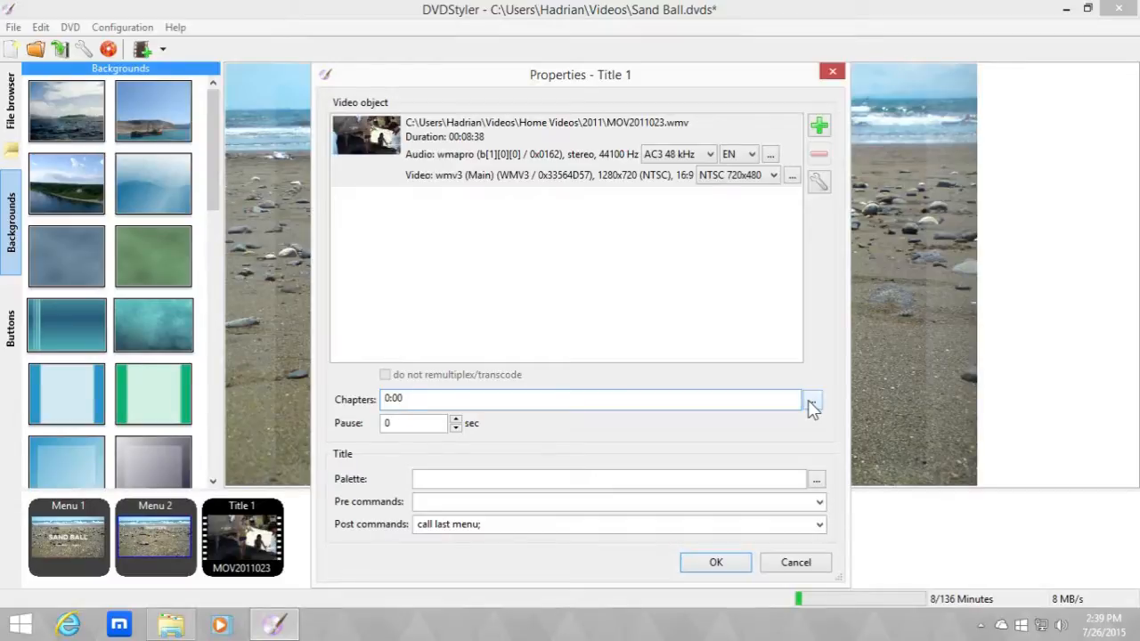
pyautogui.click(592, 399)
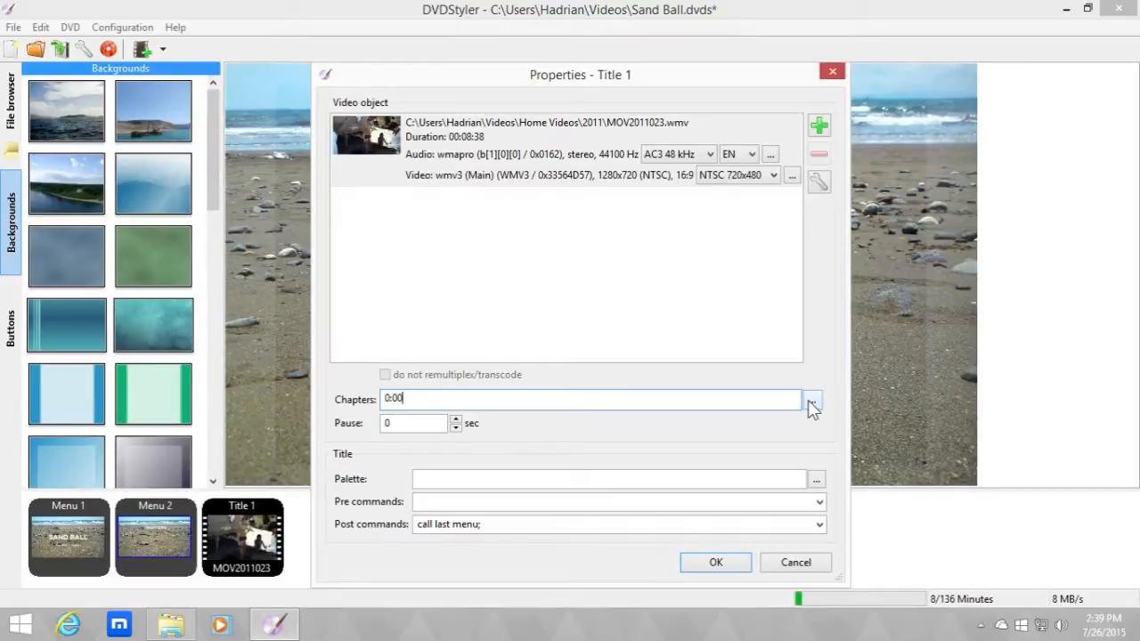
pyautogui.click(812, 399)
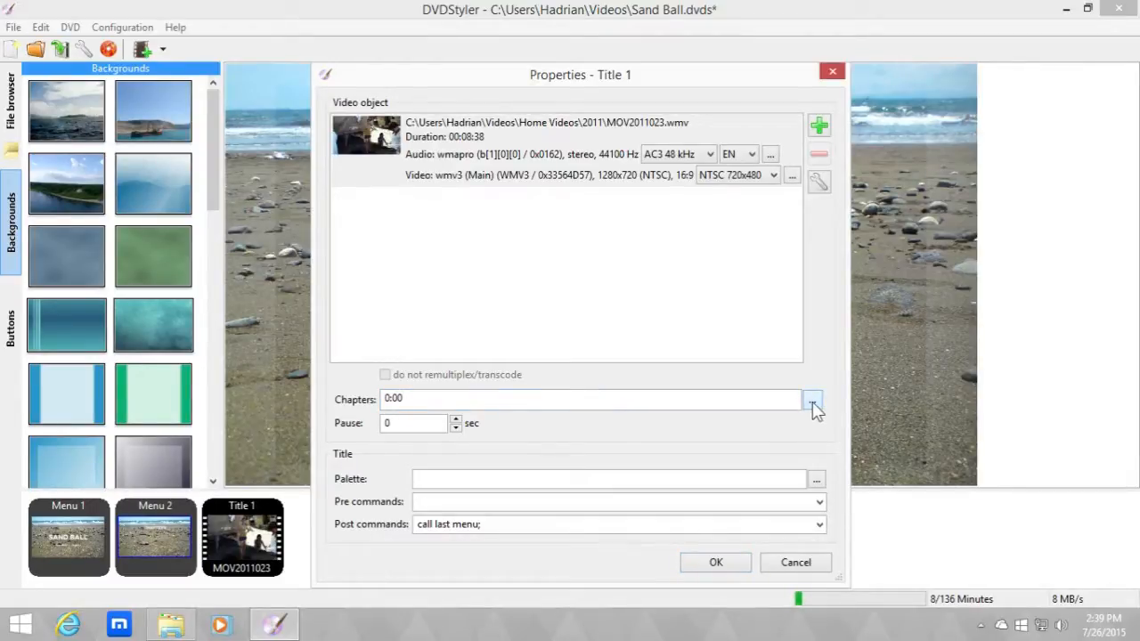
# Add a second chapter to the beach video starting at 3:05.
pyautogui.click(812, 399)
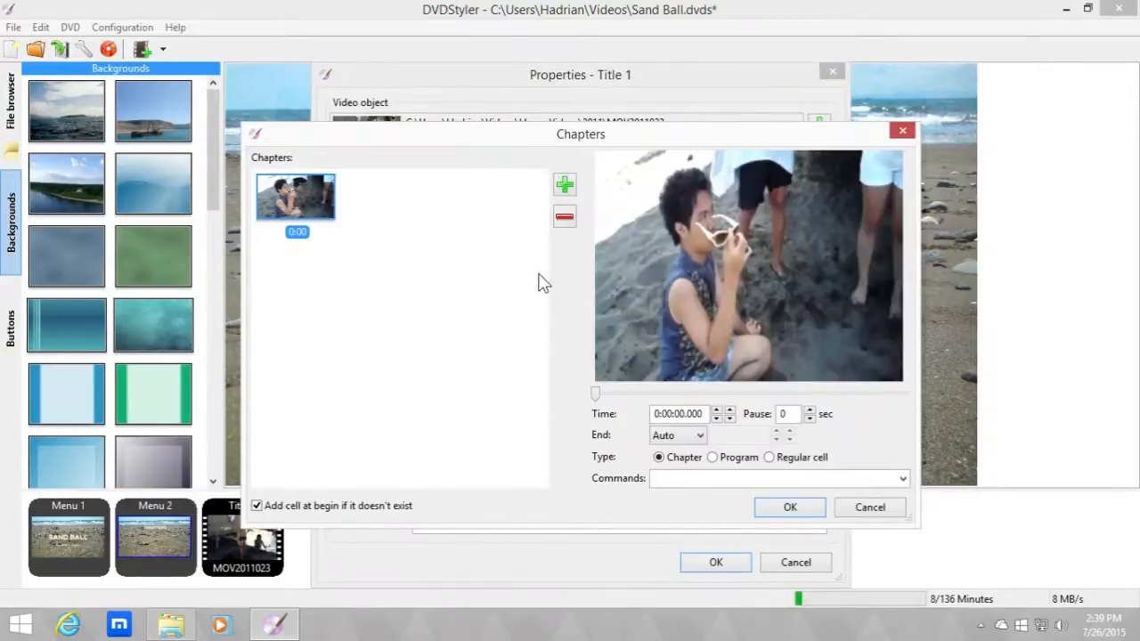
pyautogui.click(563, 184)
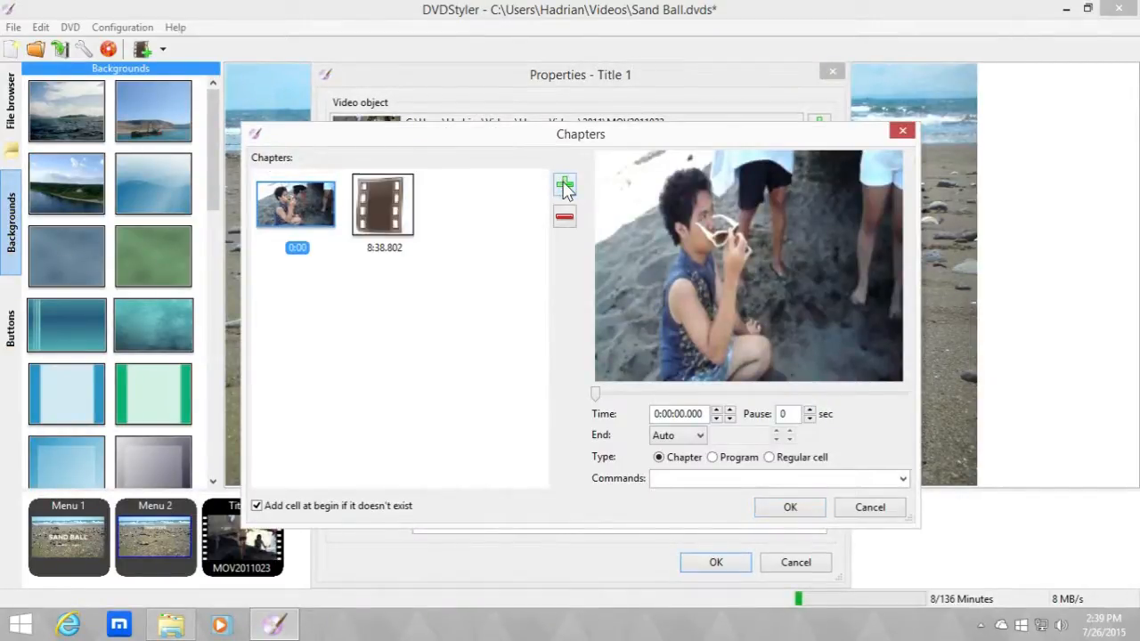
pyautogui.click(383, 203)
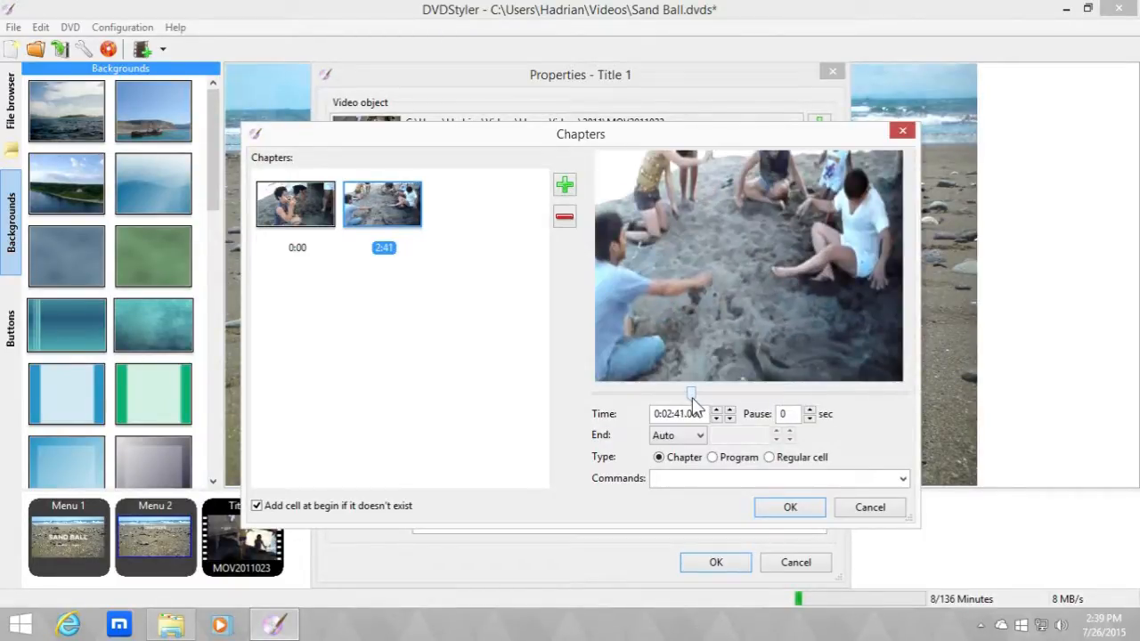
pyautogui.click(727, 410)
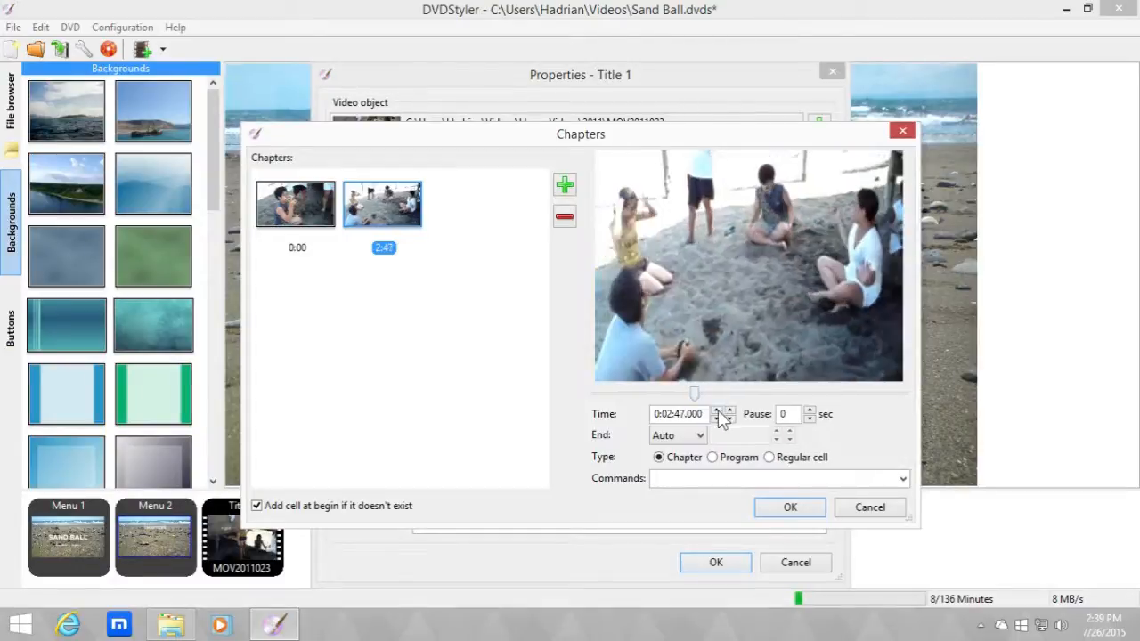
pyautogui.click(727, 410)
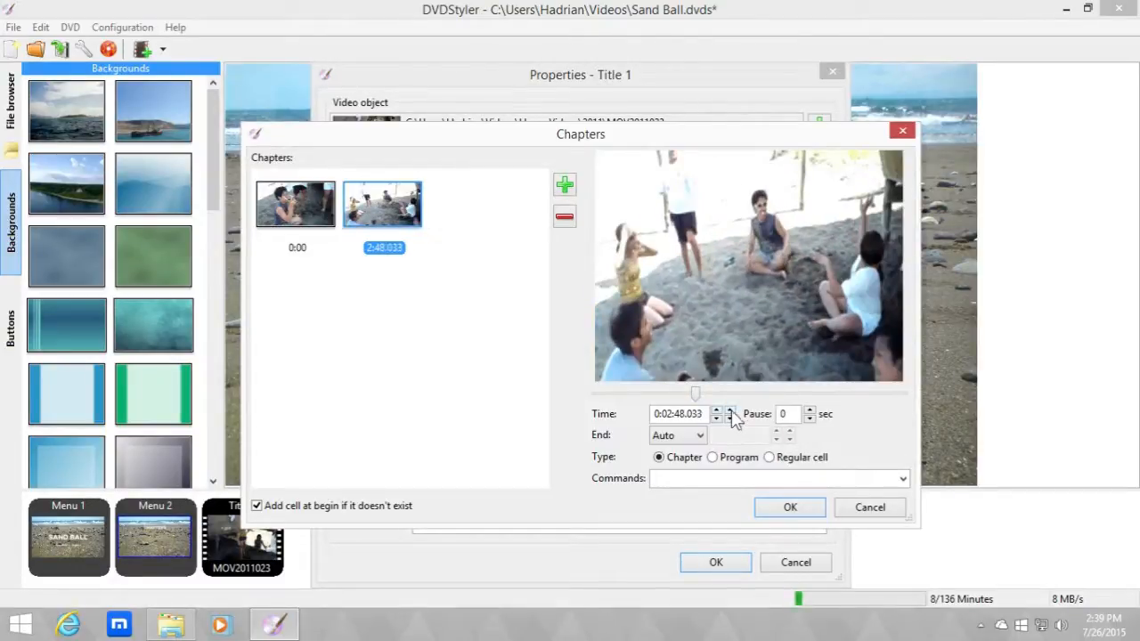
pyautogui.click(716, 410)
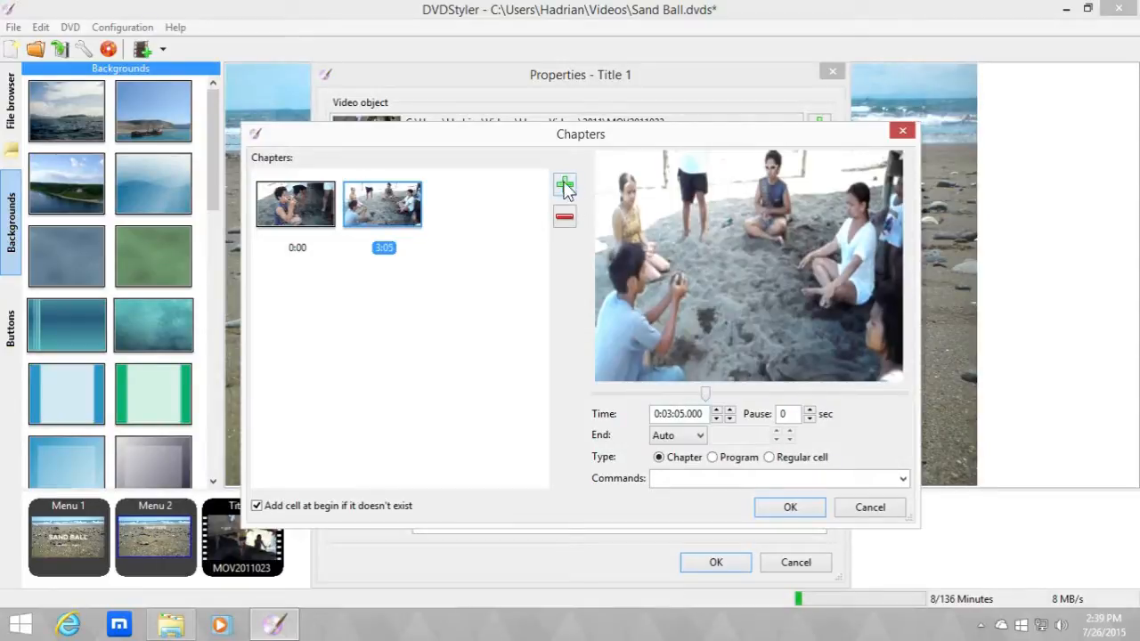
# Add a third chapter at 6:19 and confirm the 0:00, 3:05, 6:19 chapter list.
pyautogui.click(563, 183)
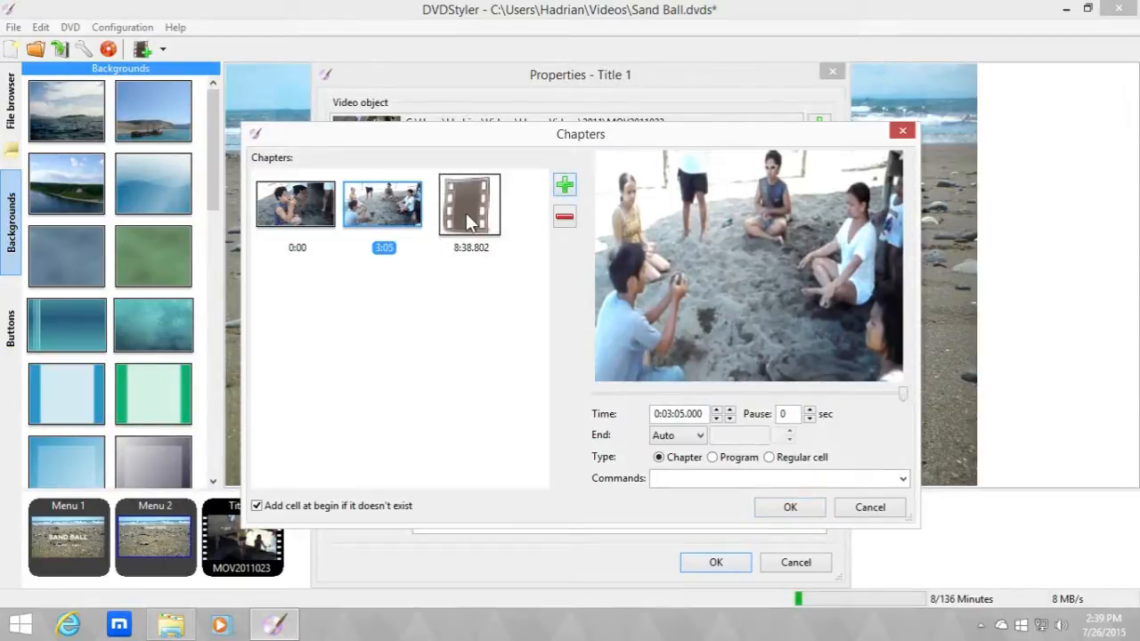
pyautogui.click(470, 205)
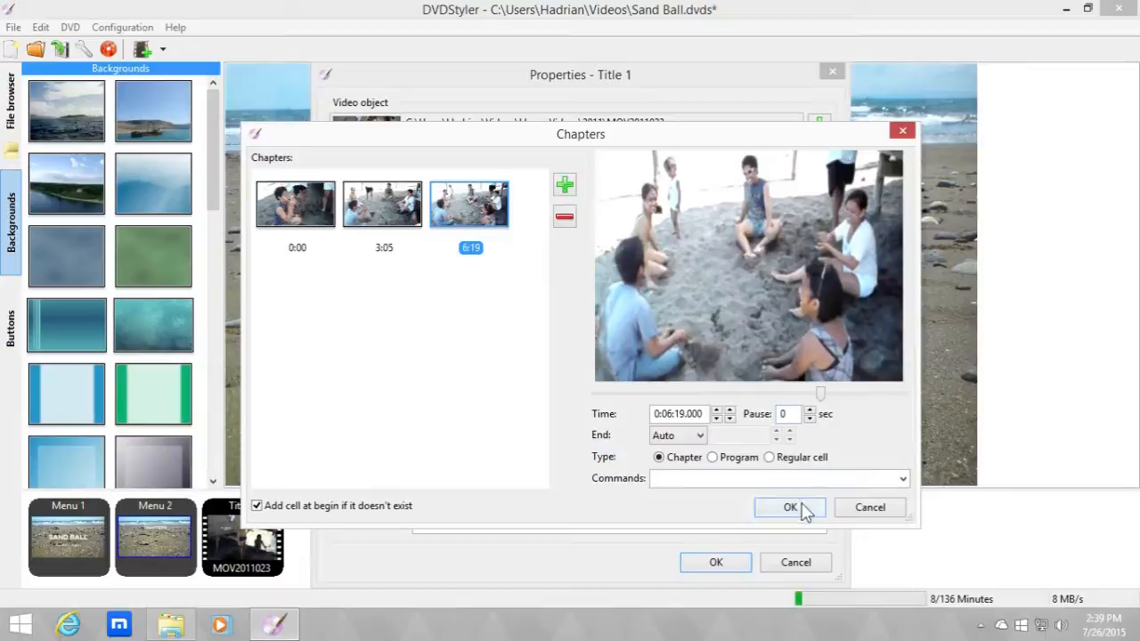
pyautogui.click(787, 506)
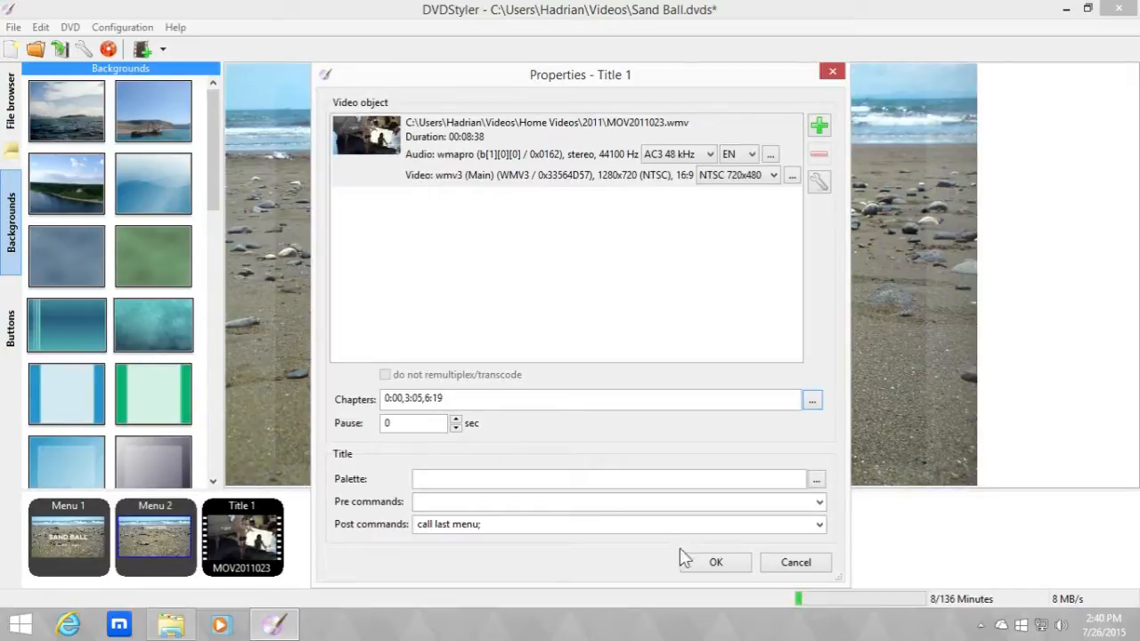
pyautogui.moveTo(445, 374)
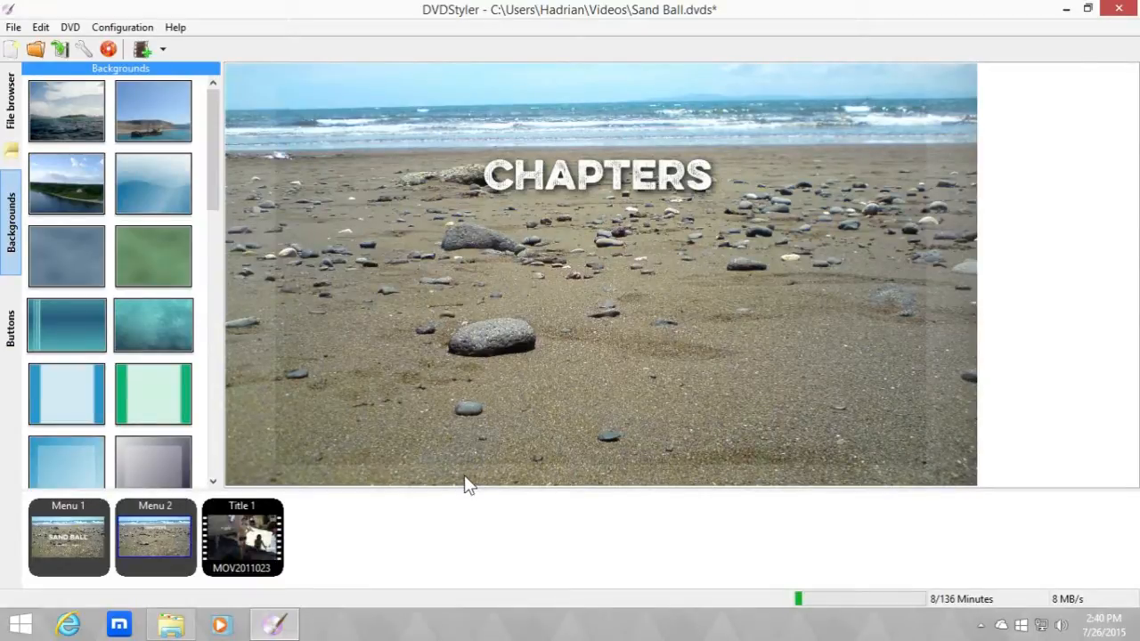
pyautogui.moveTo(282, 508)
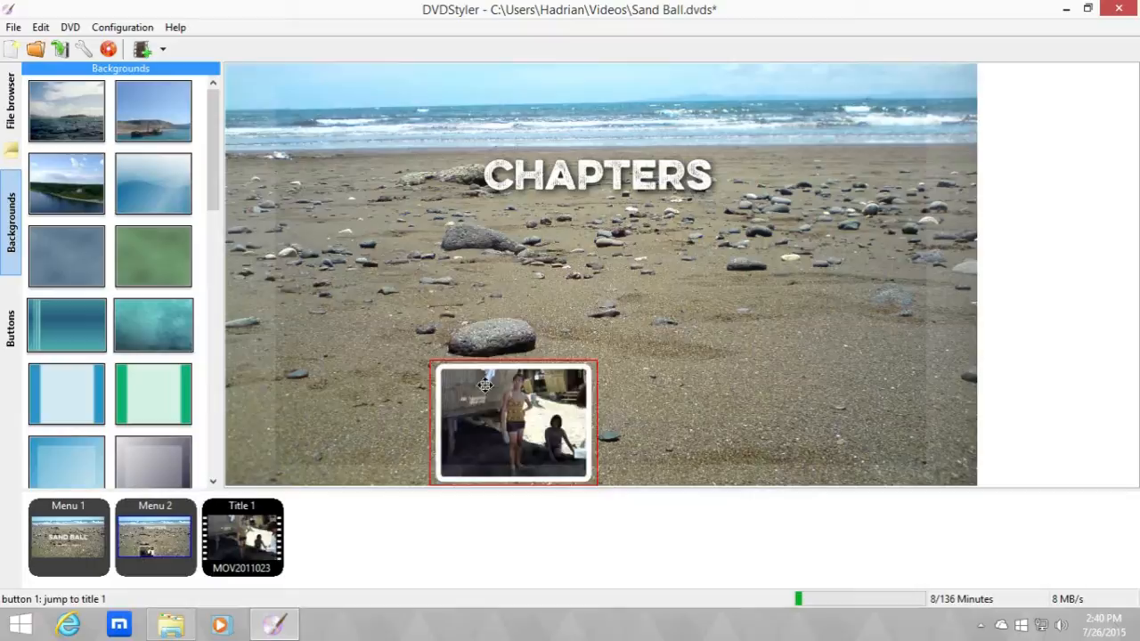
# Set the first thumbnail button to jump to title 1, chapter 1.
pyautogui.doubleClick(513, 424)
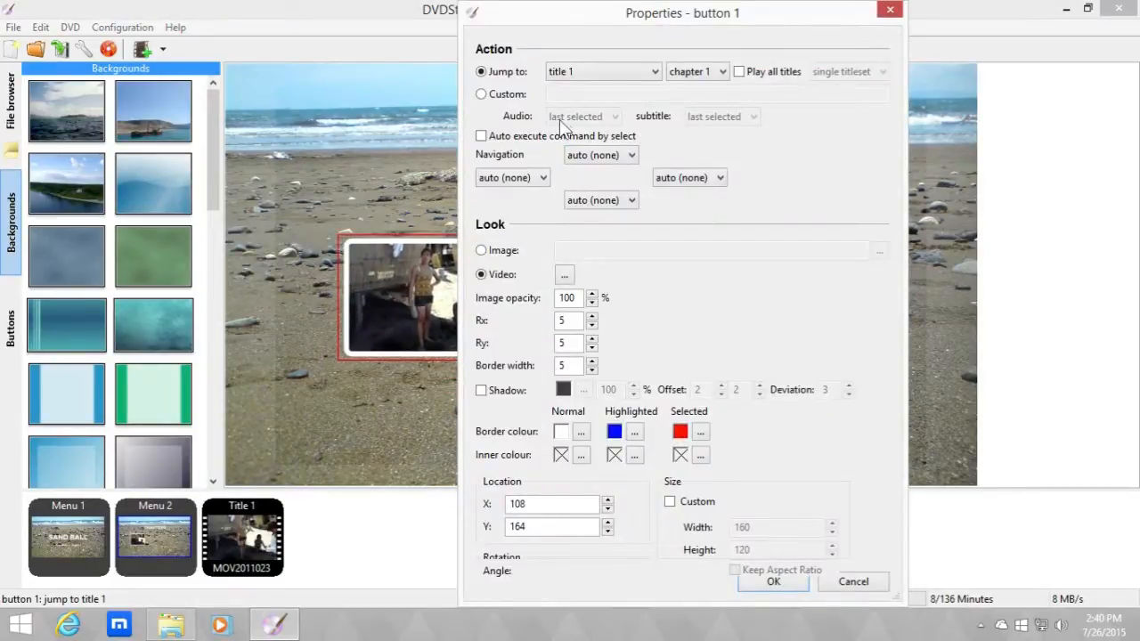
pyautogui.click(695, 72)
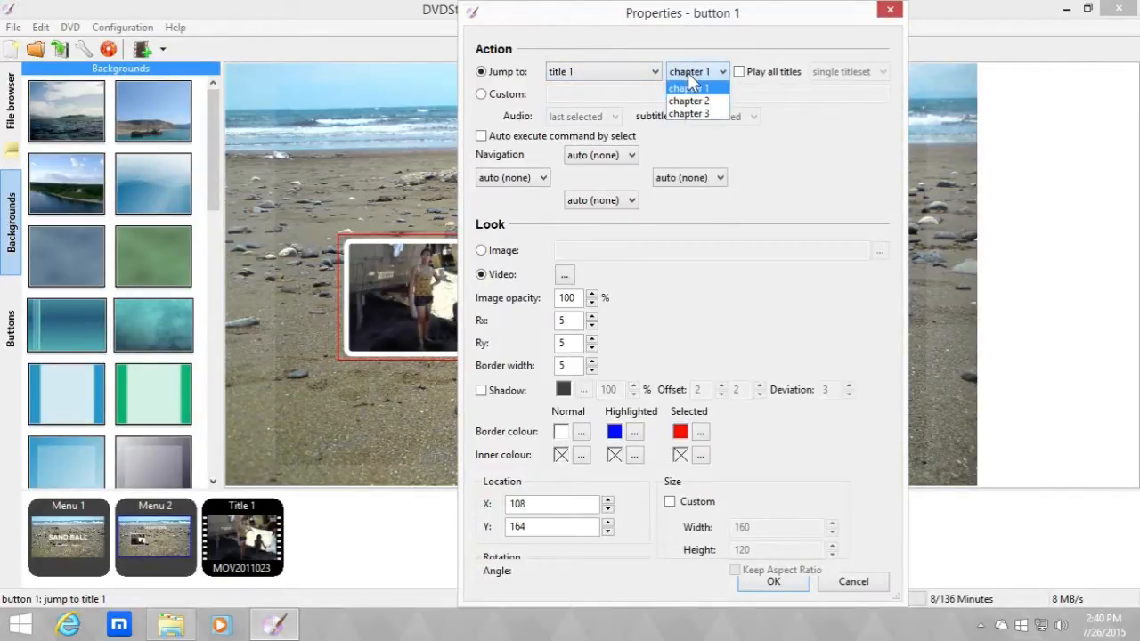
pyautogui.click(691, 87)
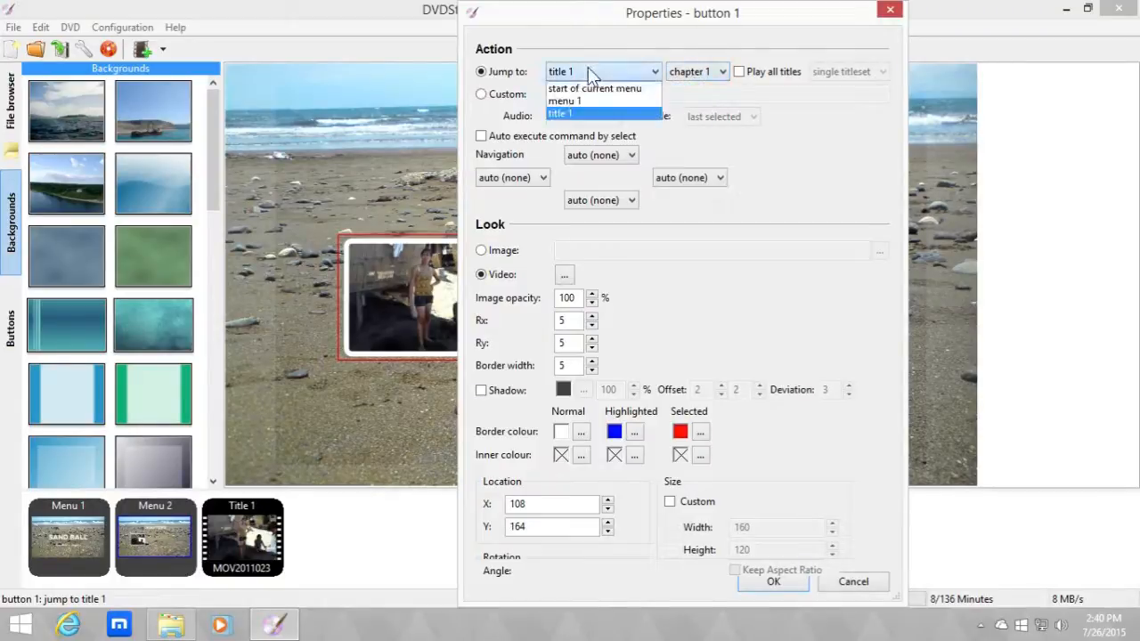
pyautogui.click(560, 114)
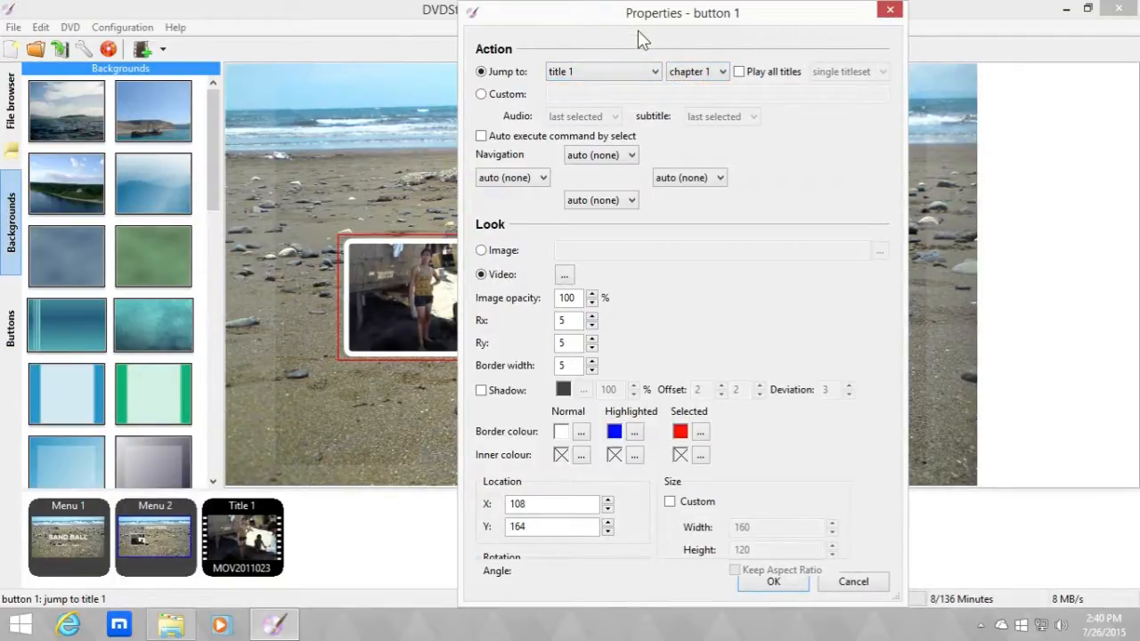
pyautogui.moveTo(695, 46)
pyautogui.write('0')
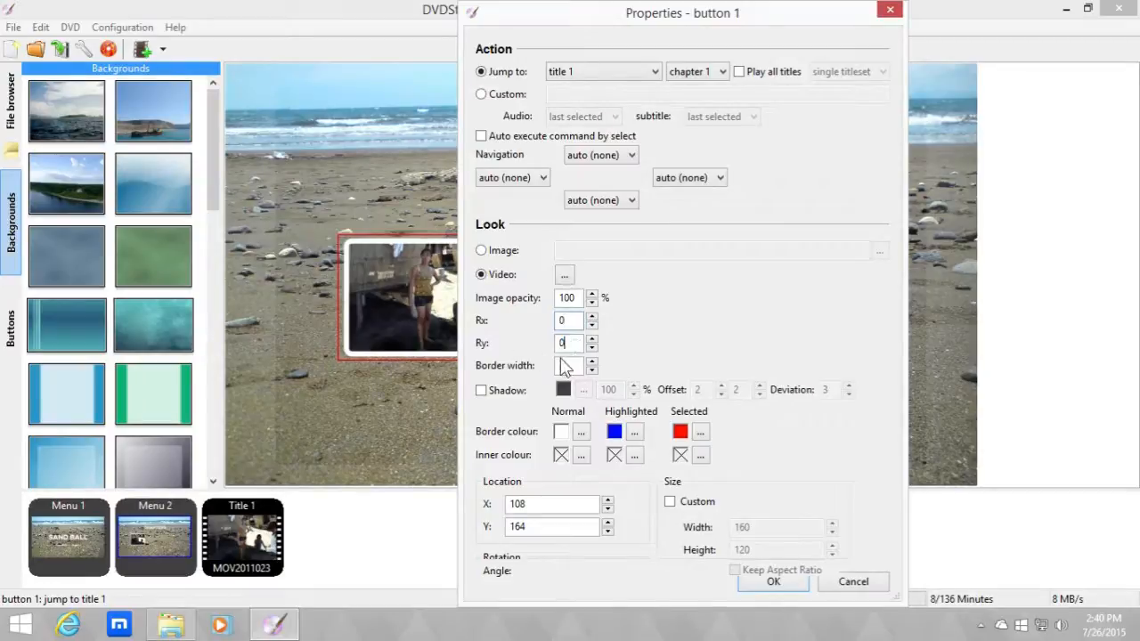
# Give the button border width 7 and a brown highlighted border colour.
pyautogui.click(591, 362)
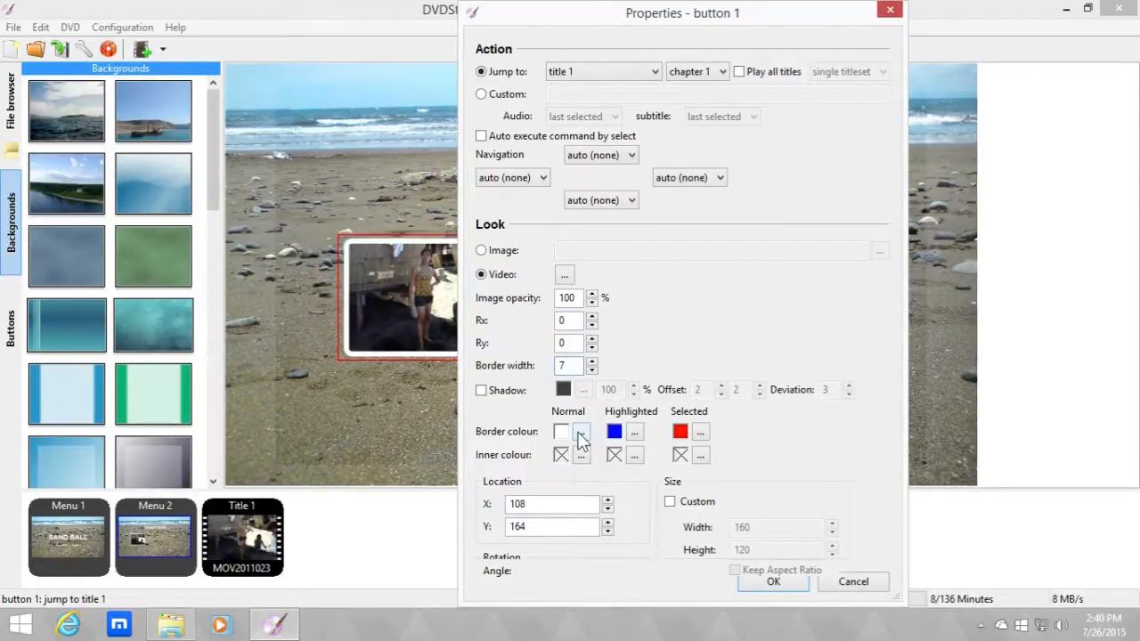
pyautogui.click(581, 433)
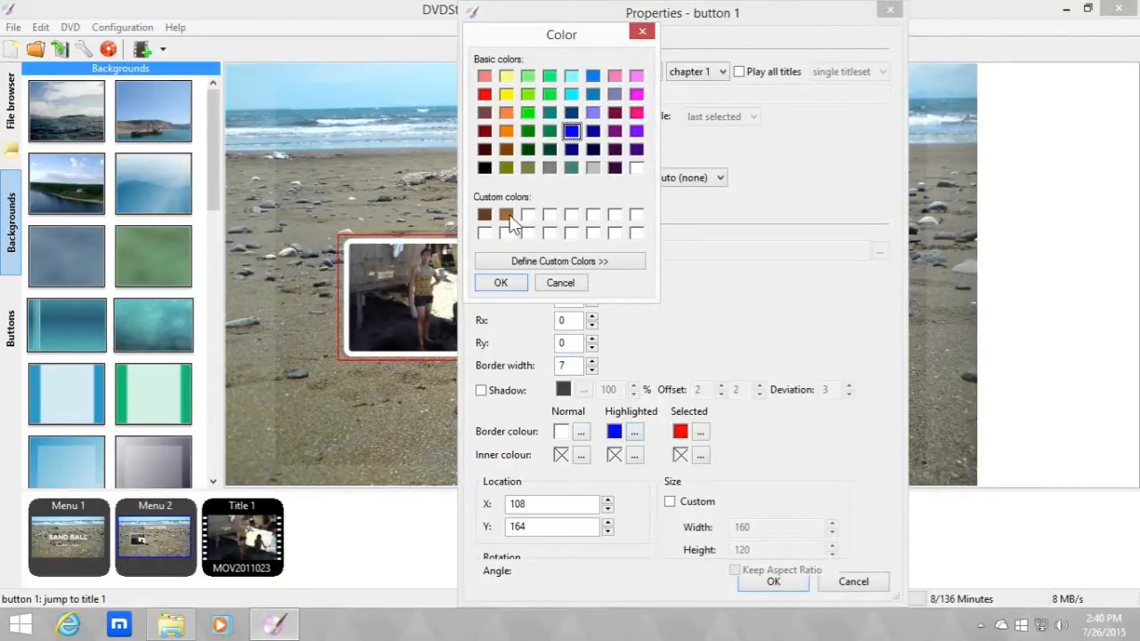
pyautogui.click(484, 93)
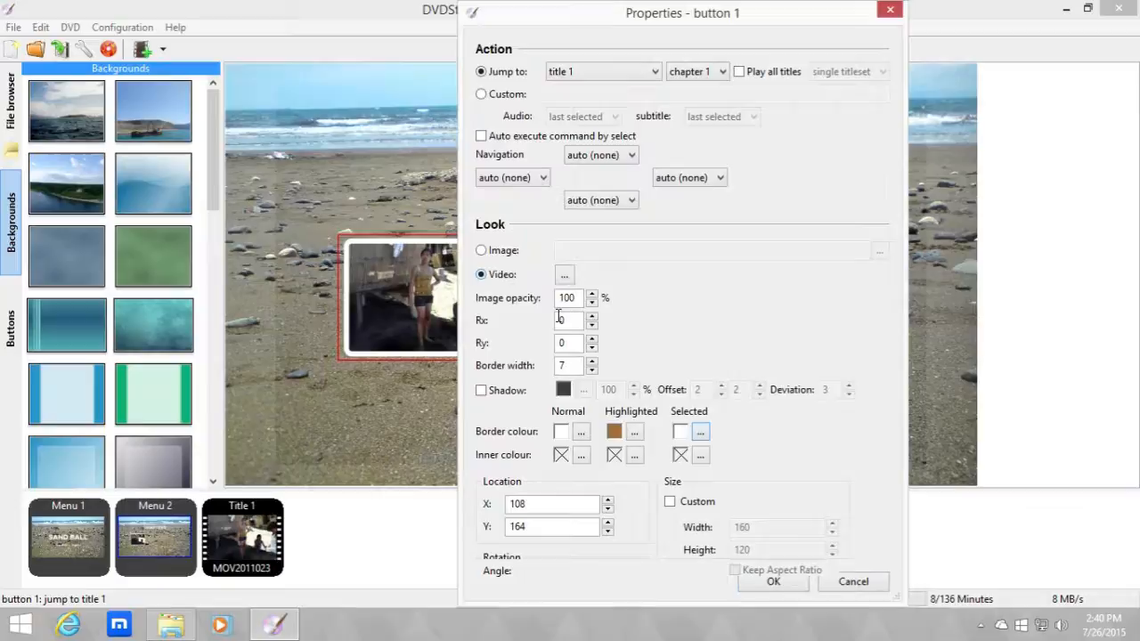
pyautogui.click(771, 581)
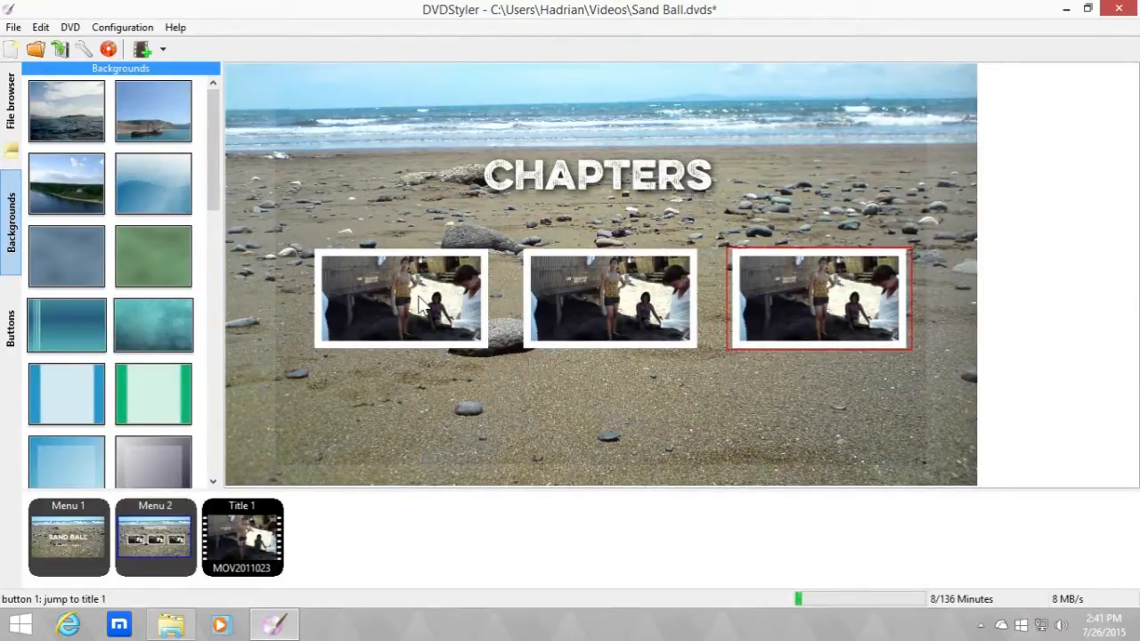
# Centre the middle thumbnail button and set it to jump to chapter 2.
pyautogui.rightClick(611, 299)
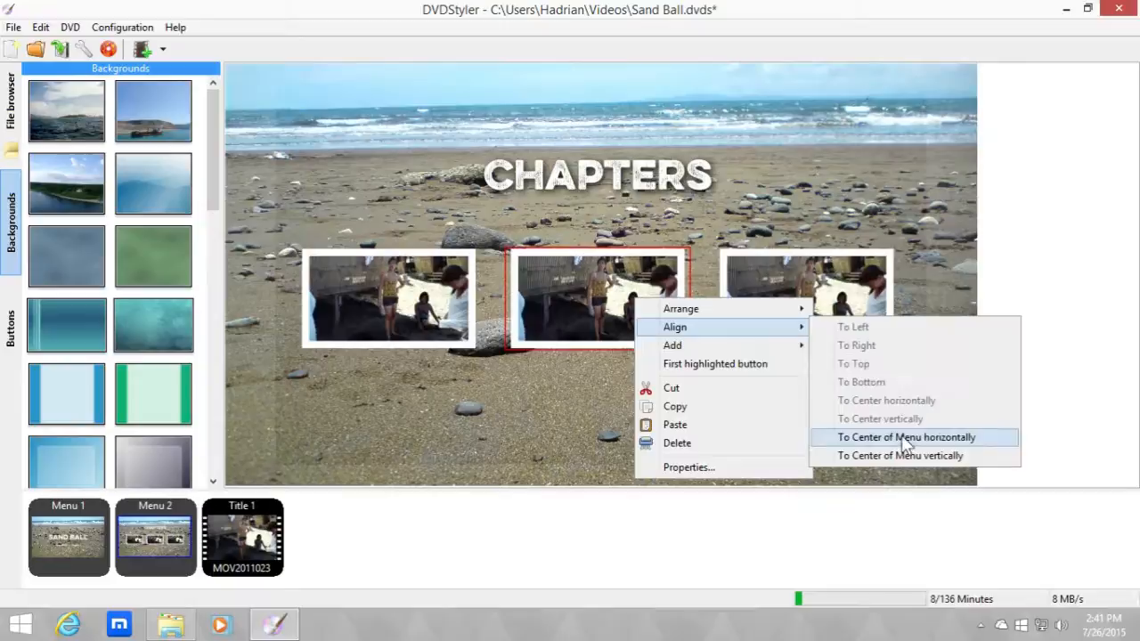
pyautogui.click(905, 437)
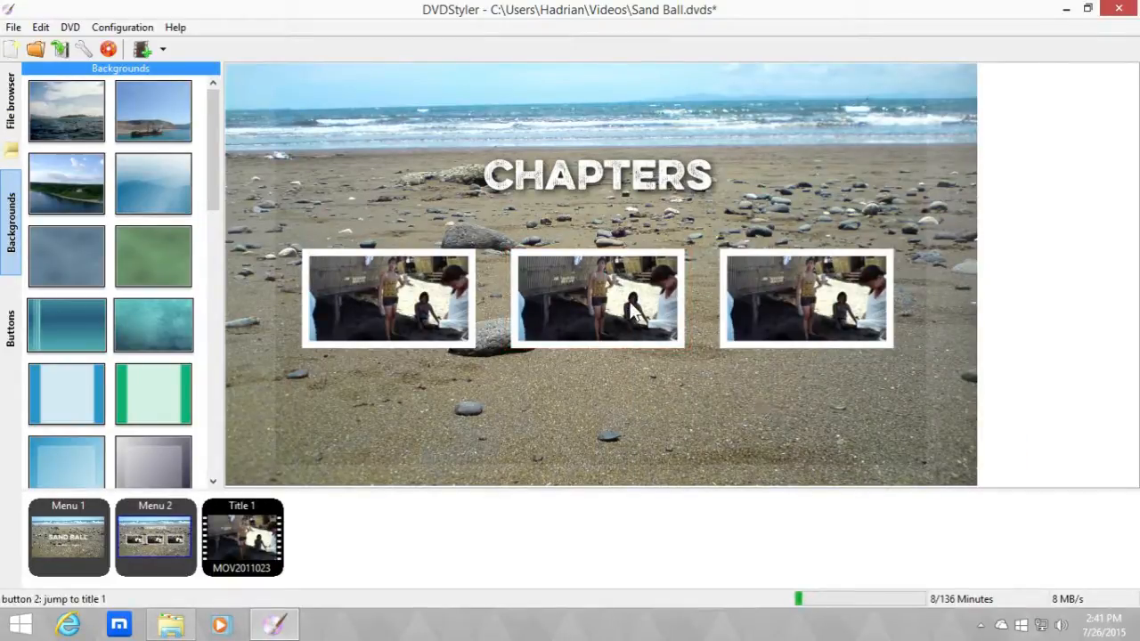
pyautogui.doubleClick(597, 300)
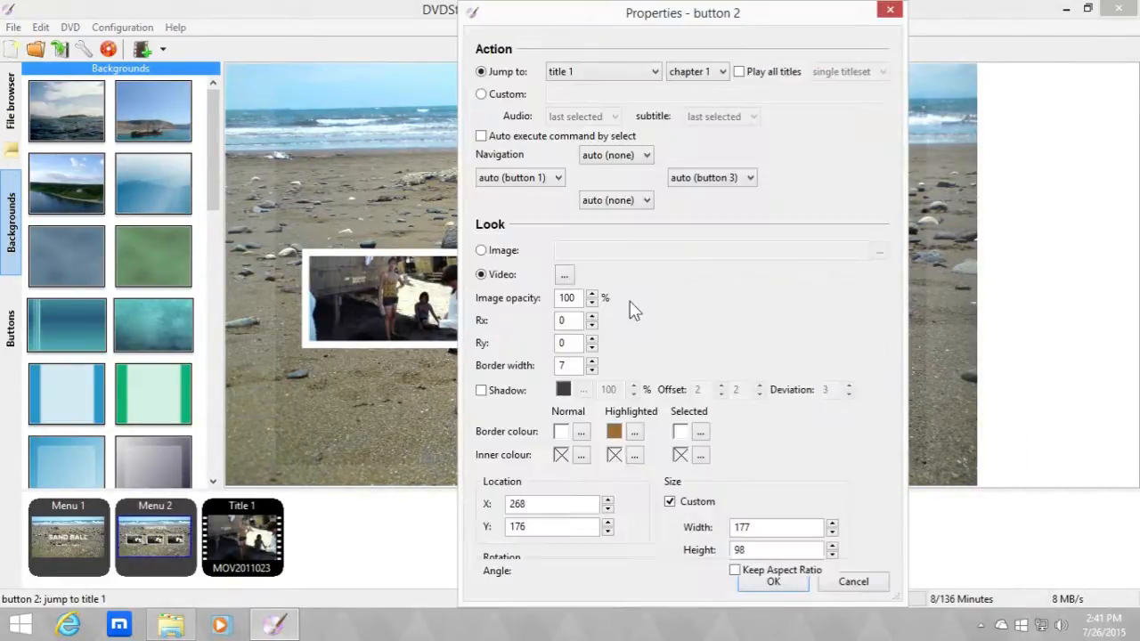
pyautogui.click(722, 71)
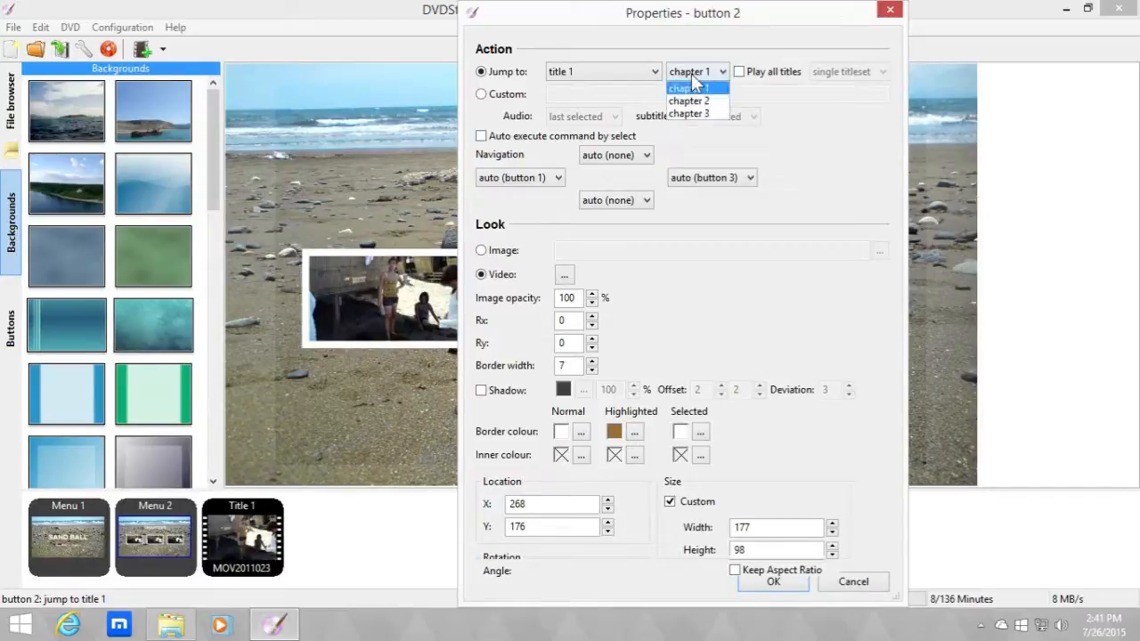
pyautogui.click(773, 581)
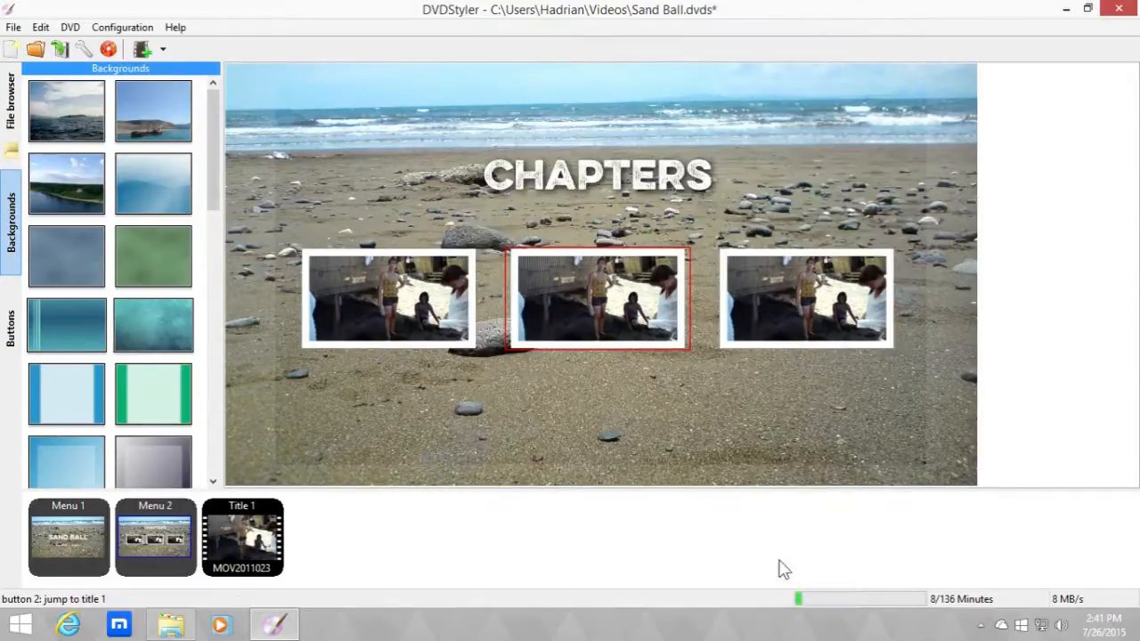
# Set the third thumbnail button to jump to title 1, chapter 3.
pyautogui.doubleClick(597, 300)
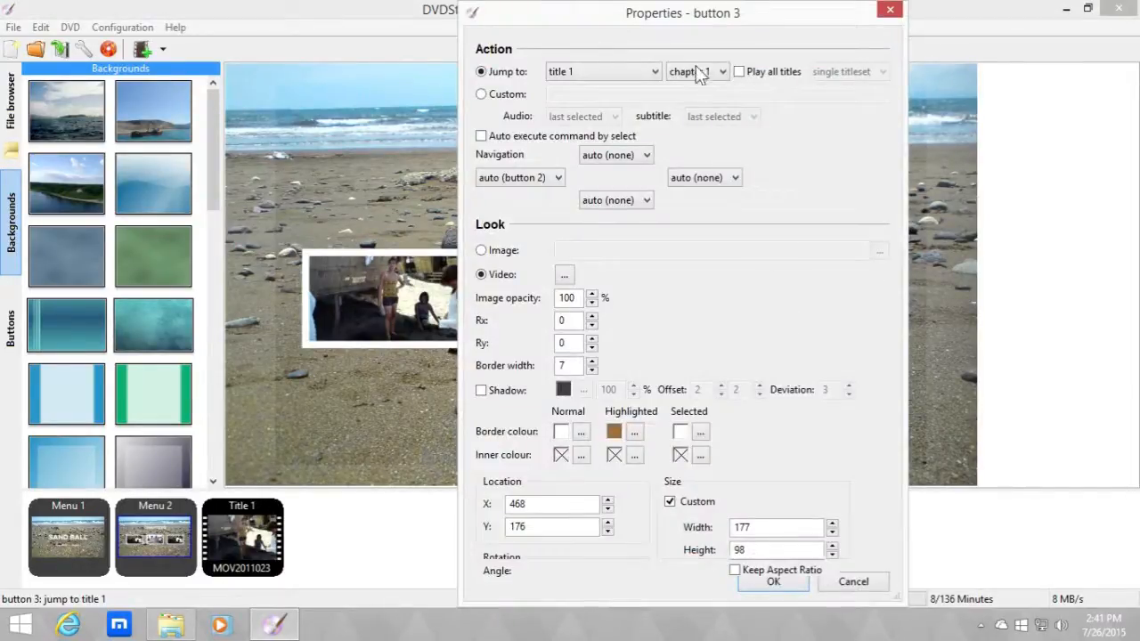
pyautogui.click(697, 71)
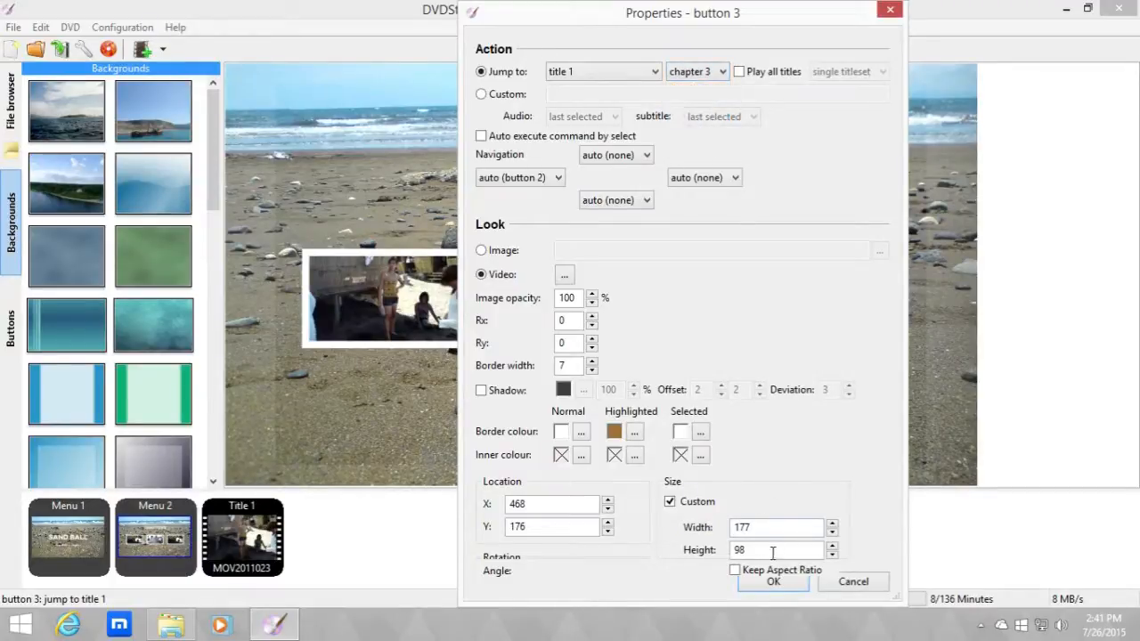
pyautogui.click(773, 581)
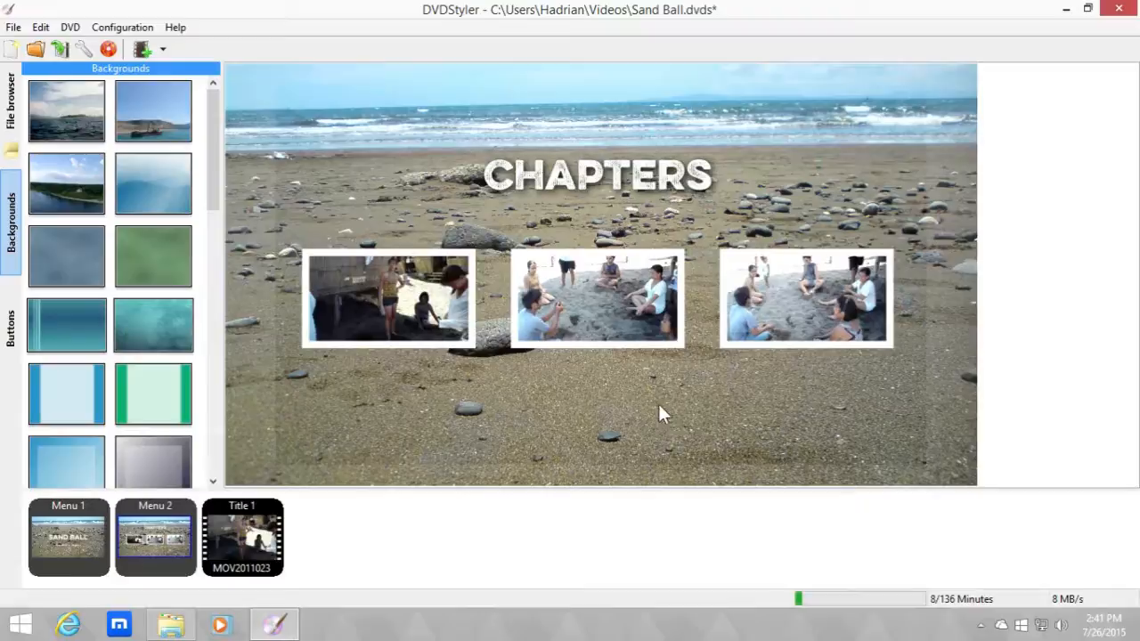
pyautogui.moveTo(620, 410)
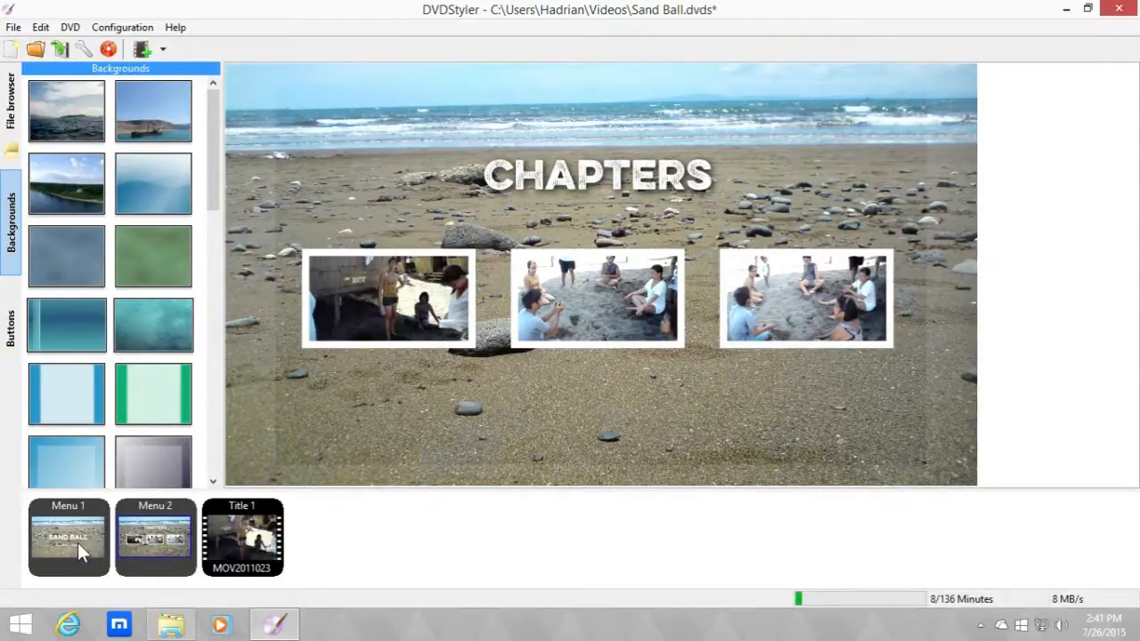
# Copy Play Movie from the Sand Ball menu into the Chapters menu and edit its settings.
pyautogui.click(67, 538)
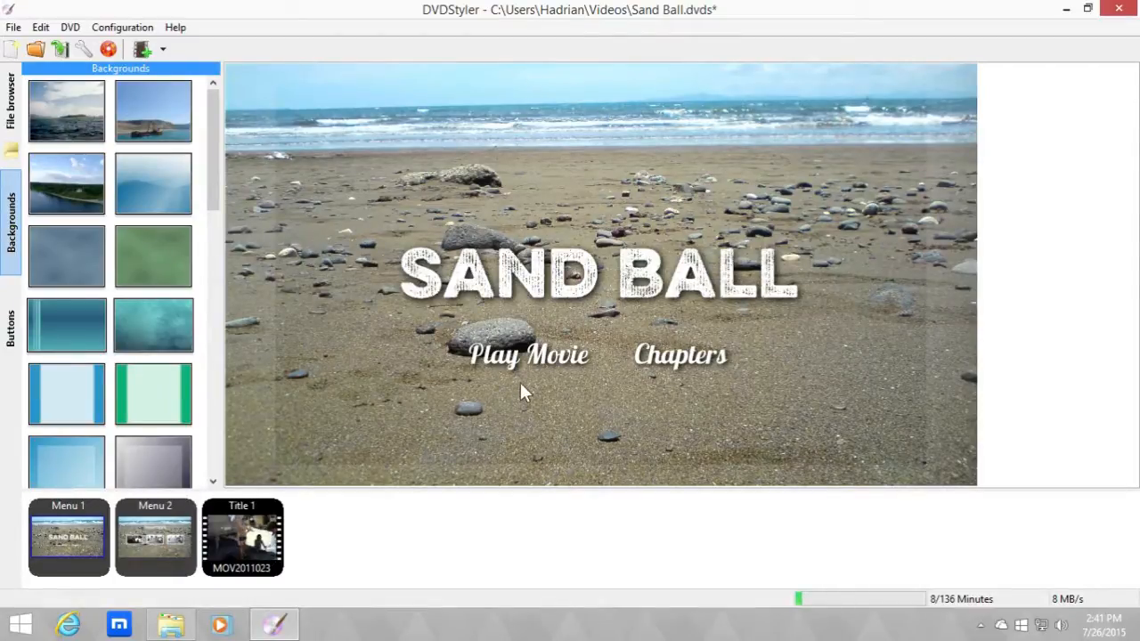
pyautogui.rightClick(528, 353)
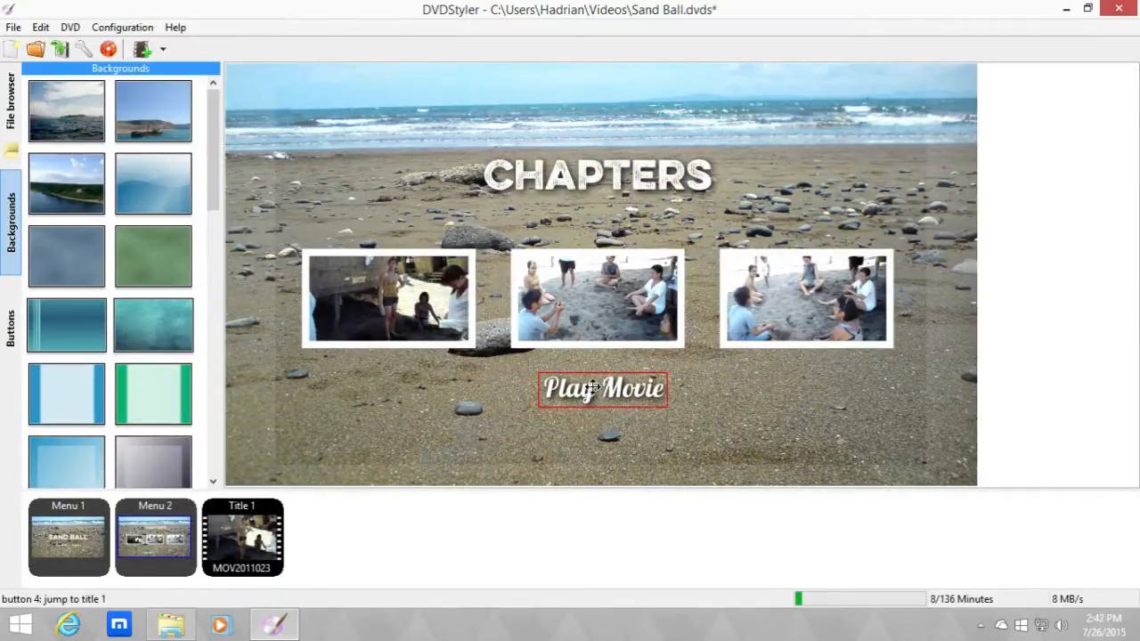
pyautogui.rightClick(602, 388)
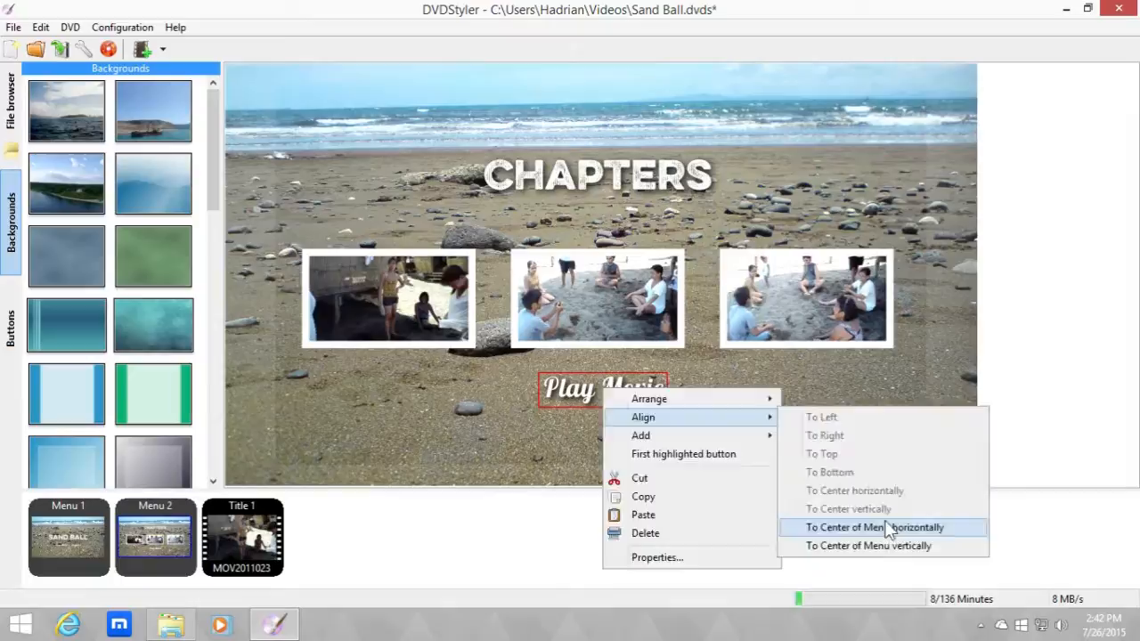
pyautogui.click(656, 556)
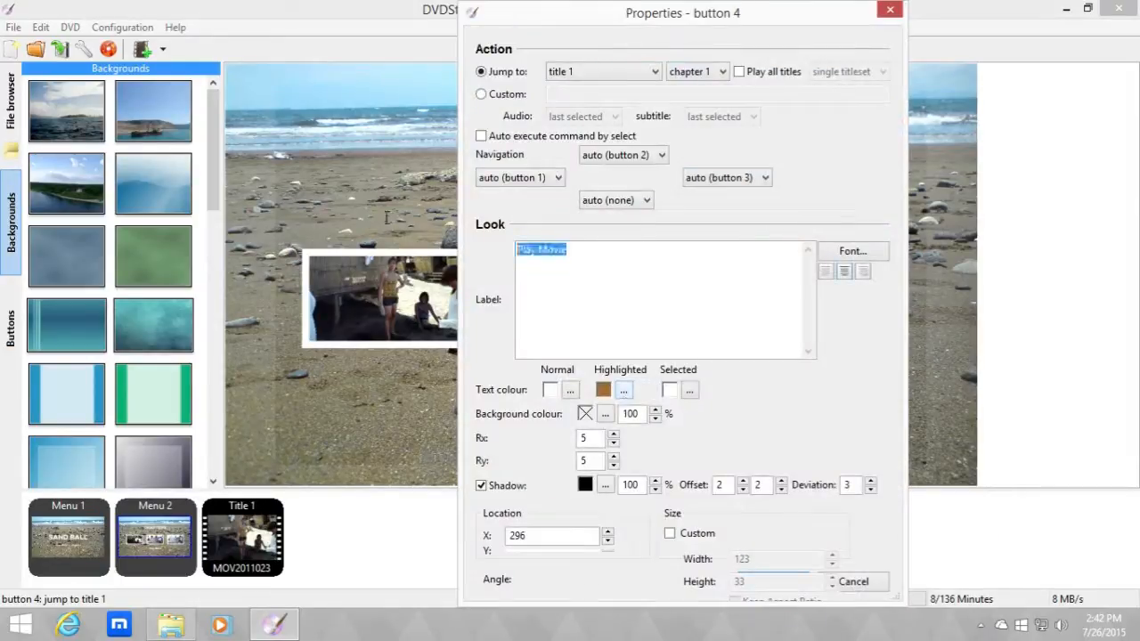
# Relabel the pasted button Back and make it jump to menu 1.
pyautogui.write('Back')
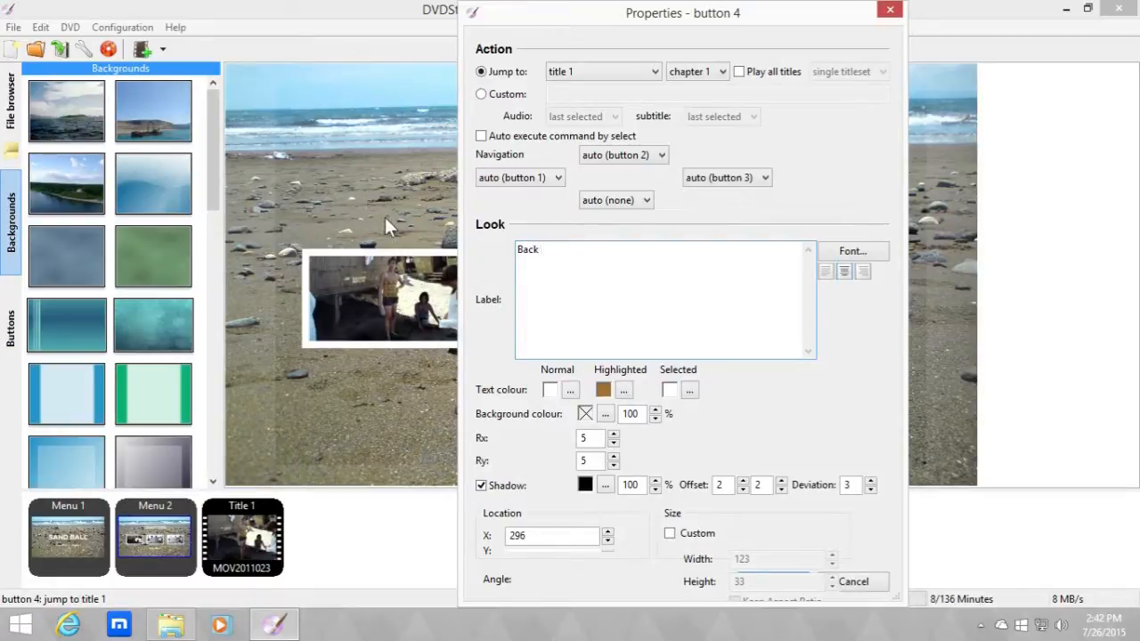
pyautogui.write('<')
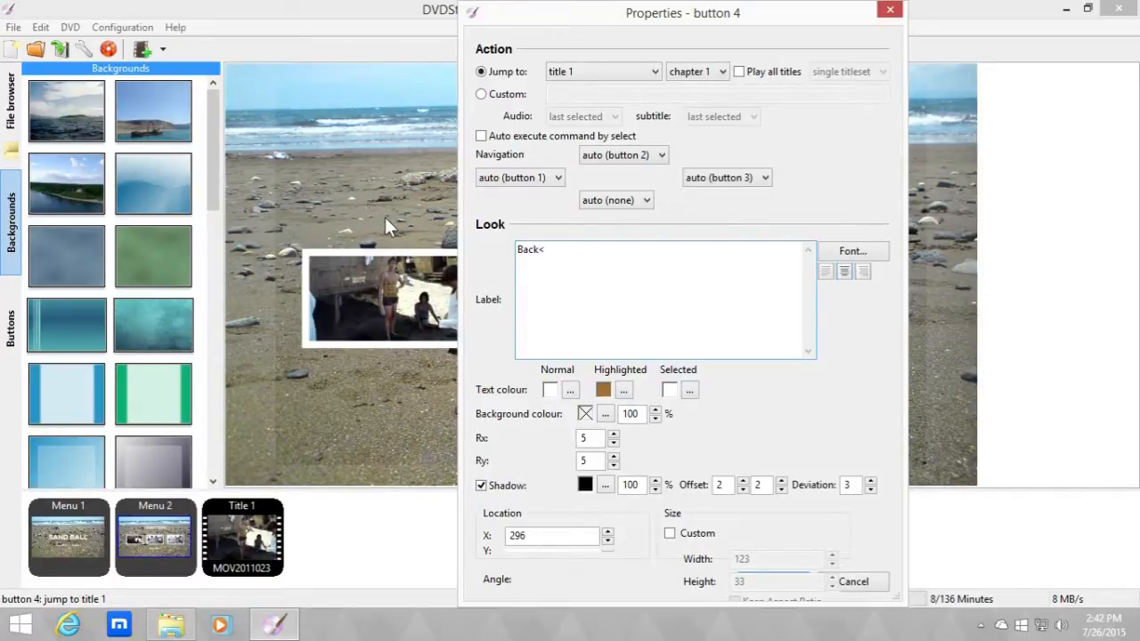
pyautogui.press('BackSpace')
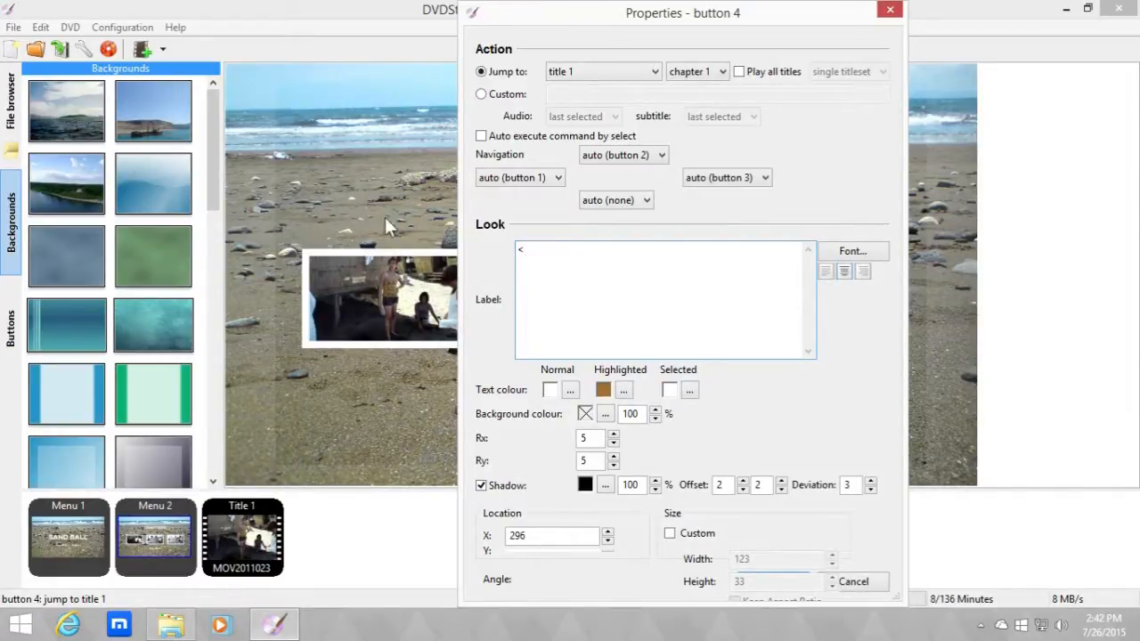
pyautogui.write('Back')
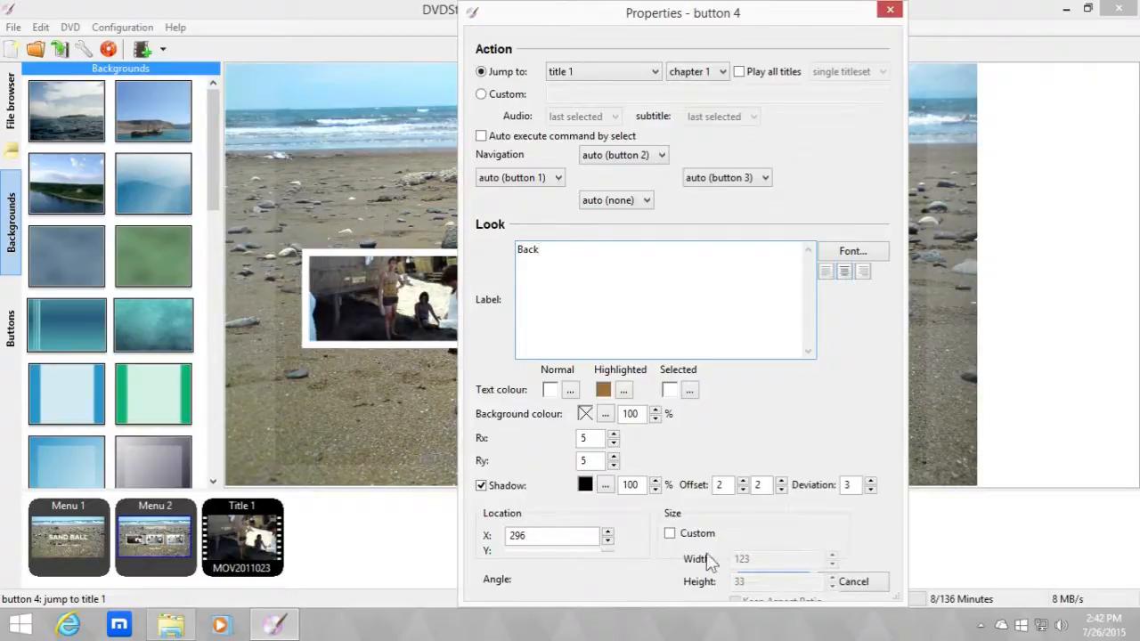
pyautogui.click(613, 71)
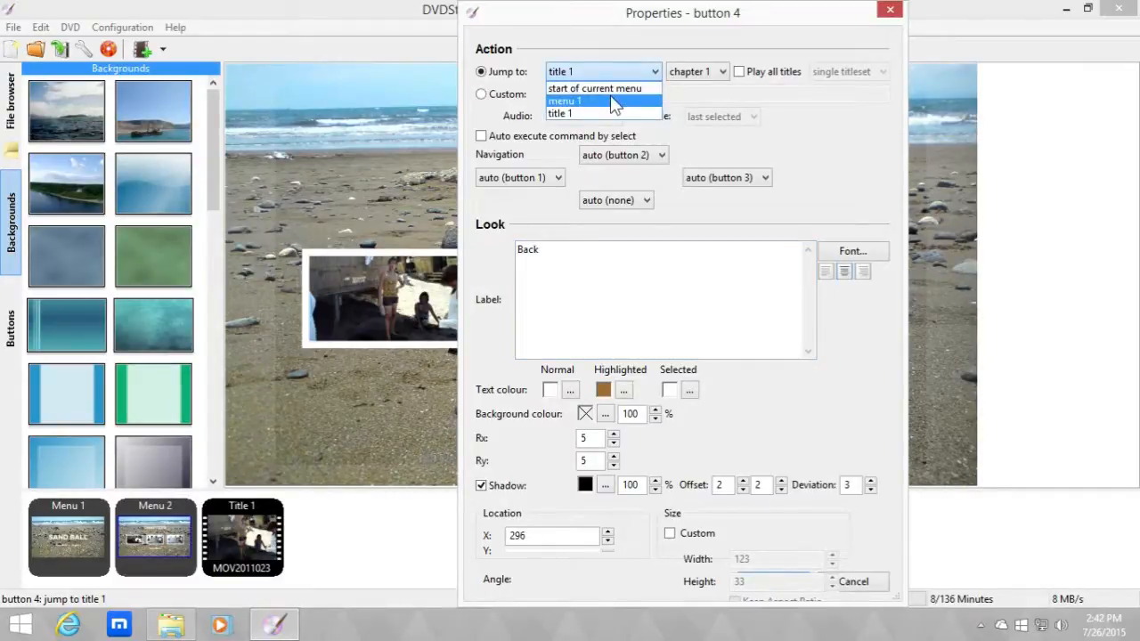
pyautogui.click(567, 99)
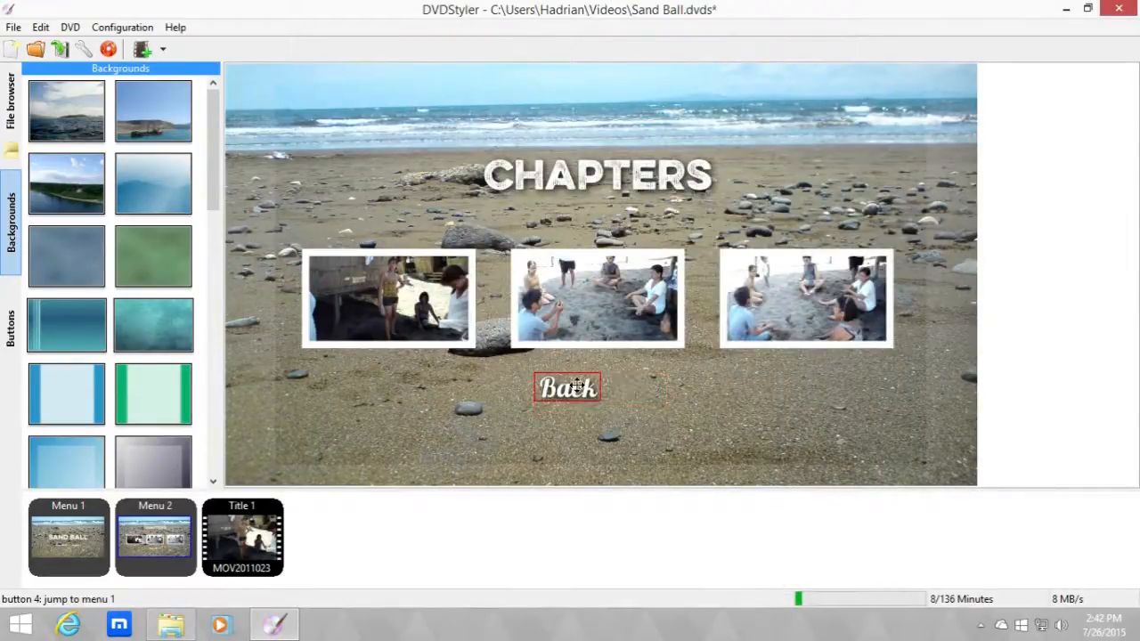
pyautogui.rightClick(566, 388)
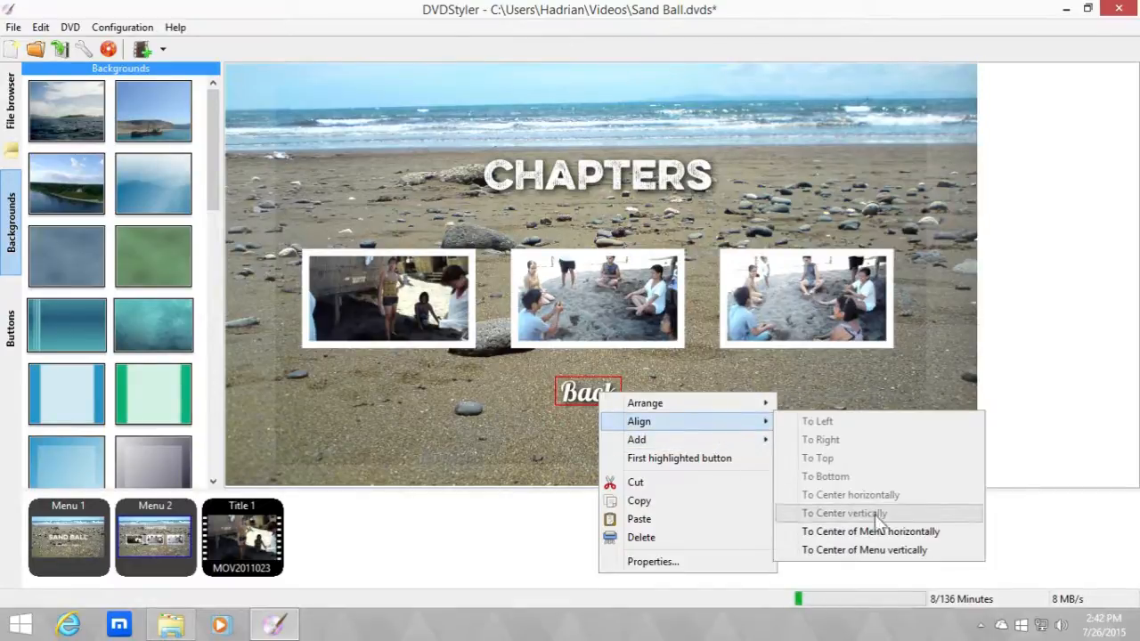
# Centre the Back button horizontally and check Play Movie's settings on Menu 1.
pyautogui.click(844, 513)
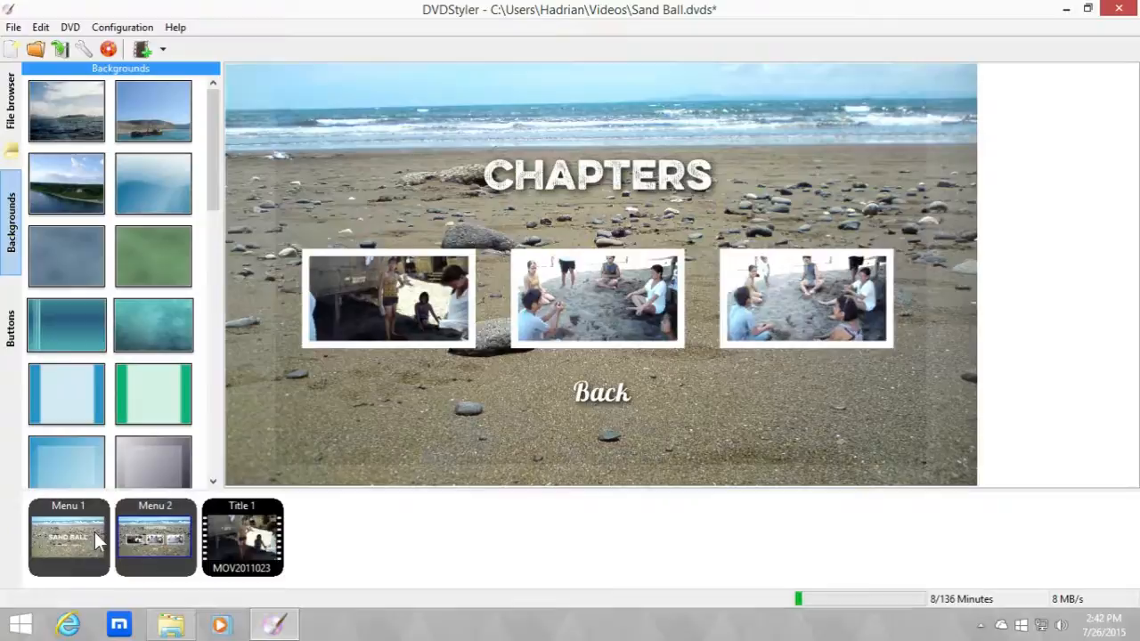
pyautogui.click(68, 538)
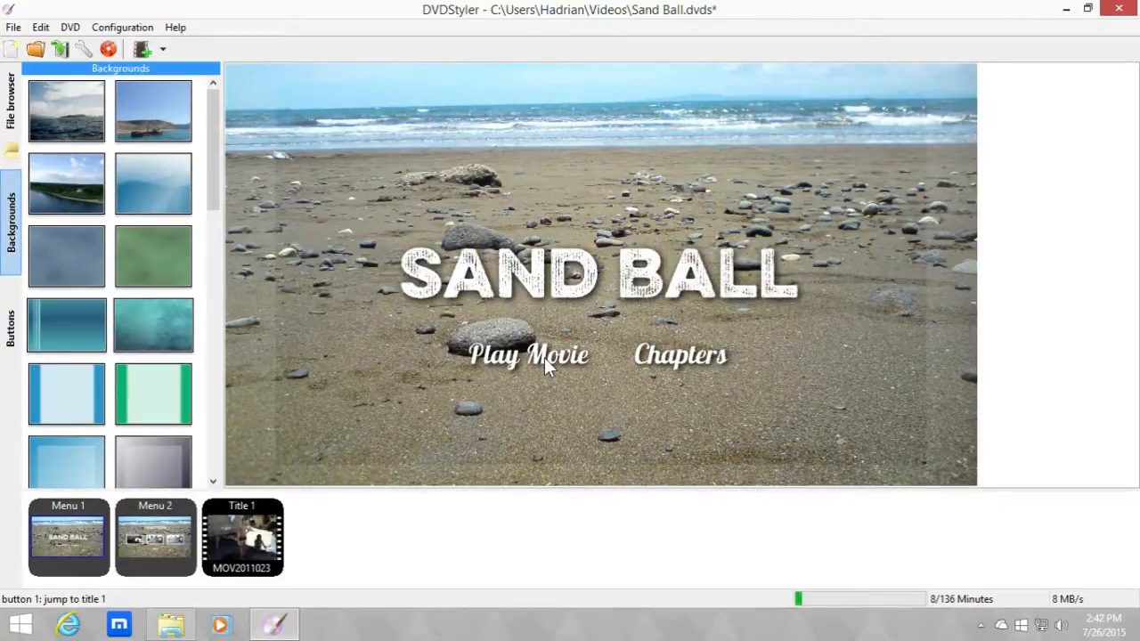
pyautogui.doubleClick(527, 353)
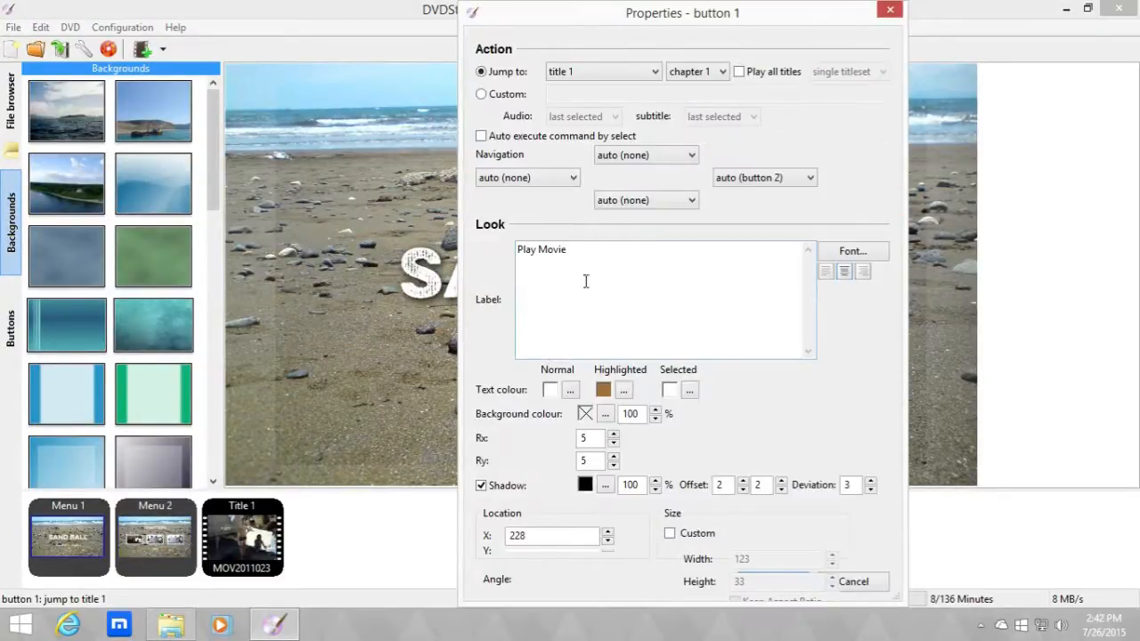
pyautogui.click(602, 71)
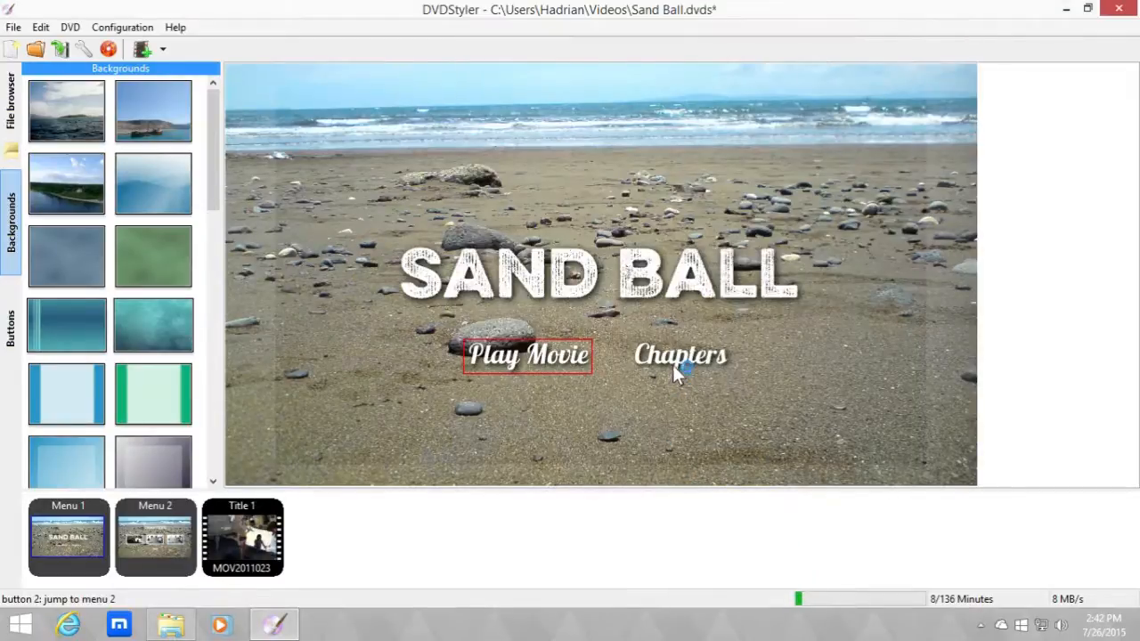
# Check the Chapters button's settings, then bring up Menu 2's properties.
pyautogui.doubleClick(680, 354)
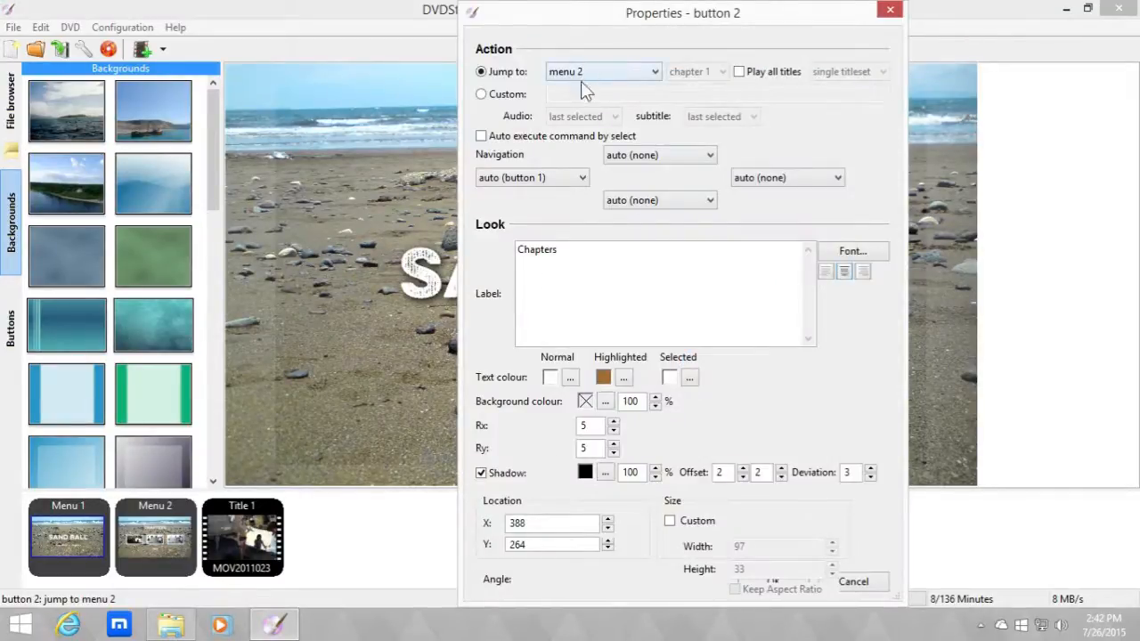
pyautogui.doubleClick(155, 538)
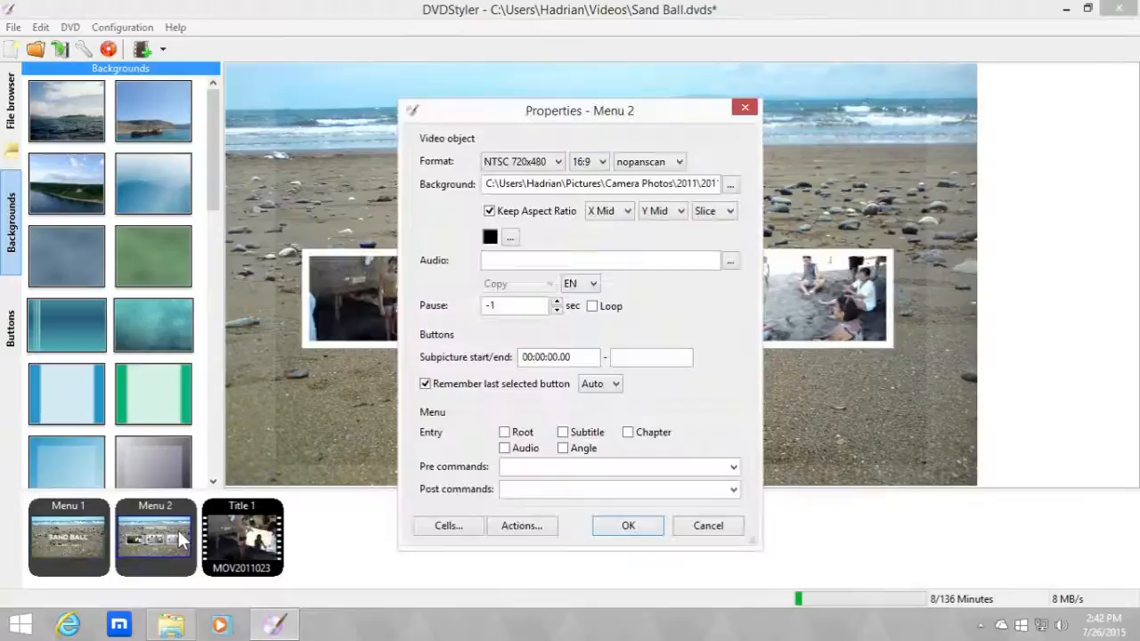
# Mark Menu 2 as the Chapter entry menu in its properties.
pyautogui.click(627, 525)
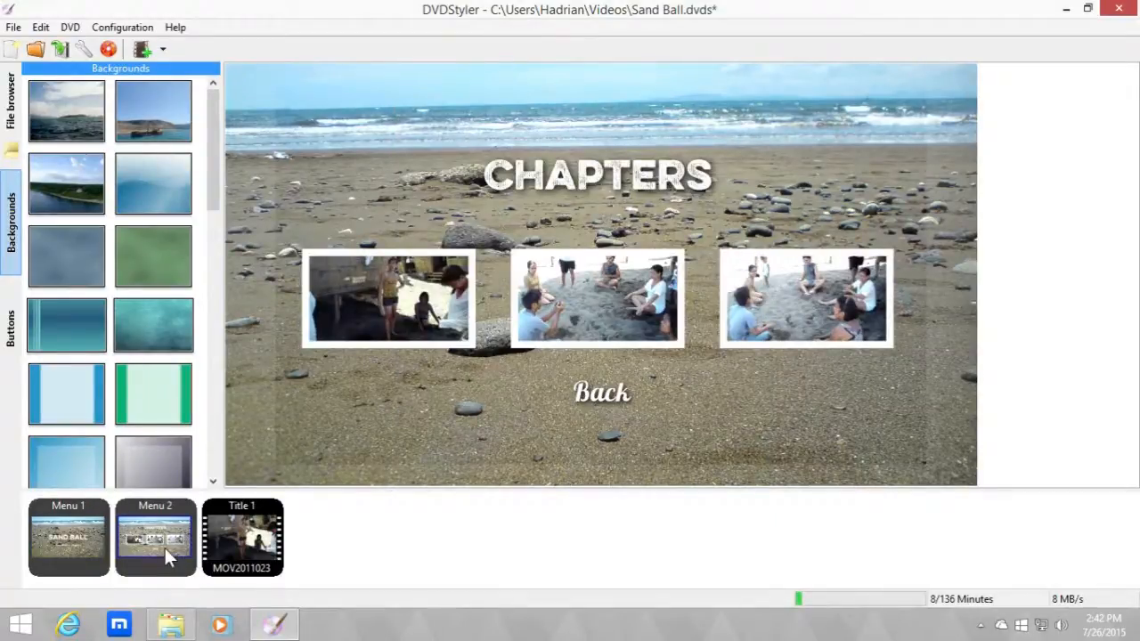
pyautogui.doubleClick(155, 538)
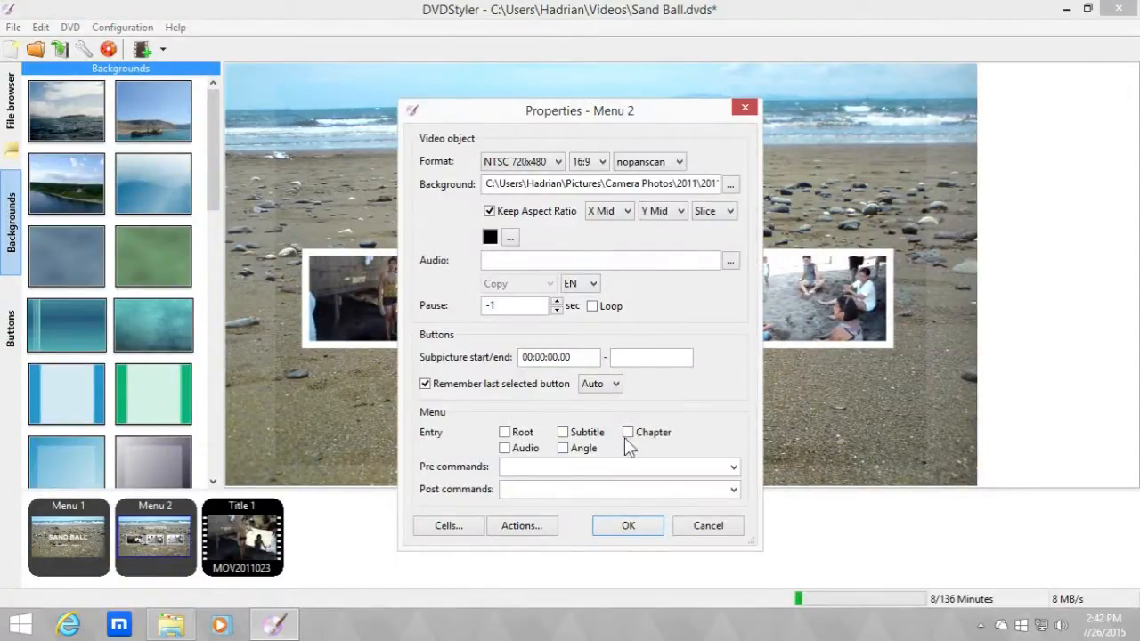
pyautogui.click(627, 433)
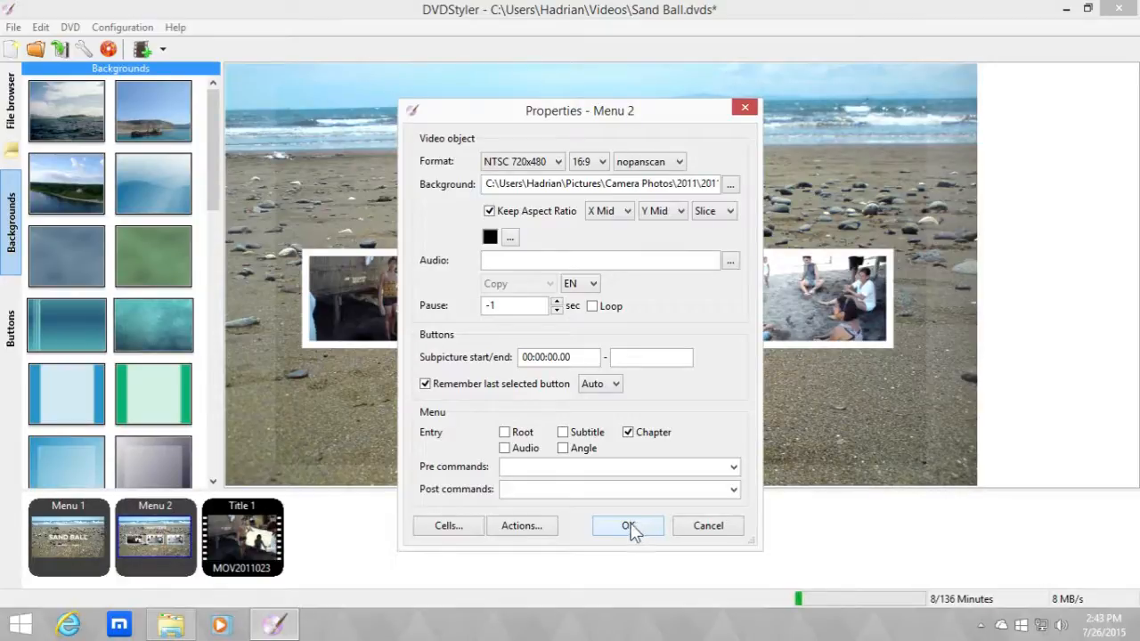
pyautogui.click(627, 525)
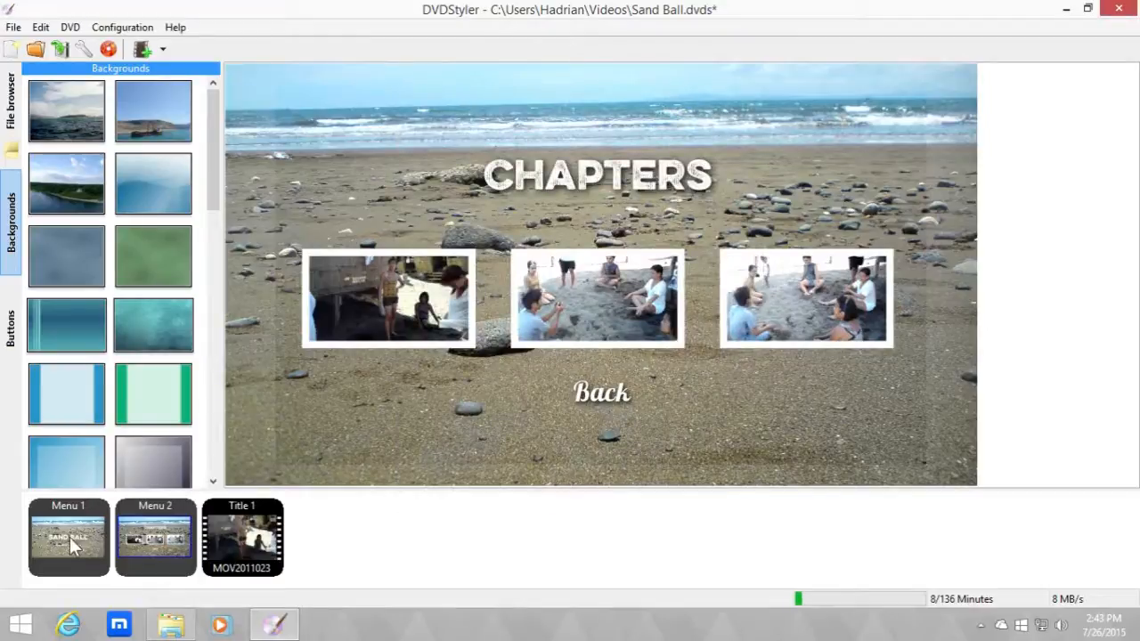
# Confirm Menu 1 remains the Root menu in its properties.
pyautogui.doubleClick(67, 538)
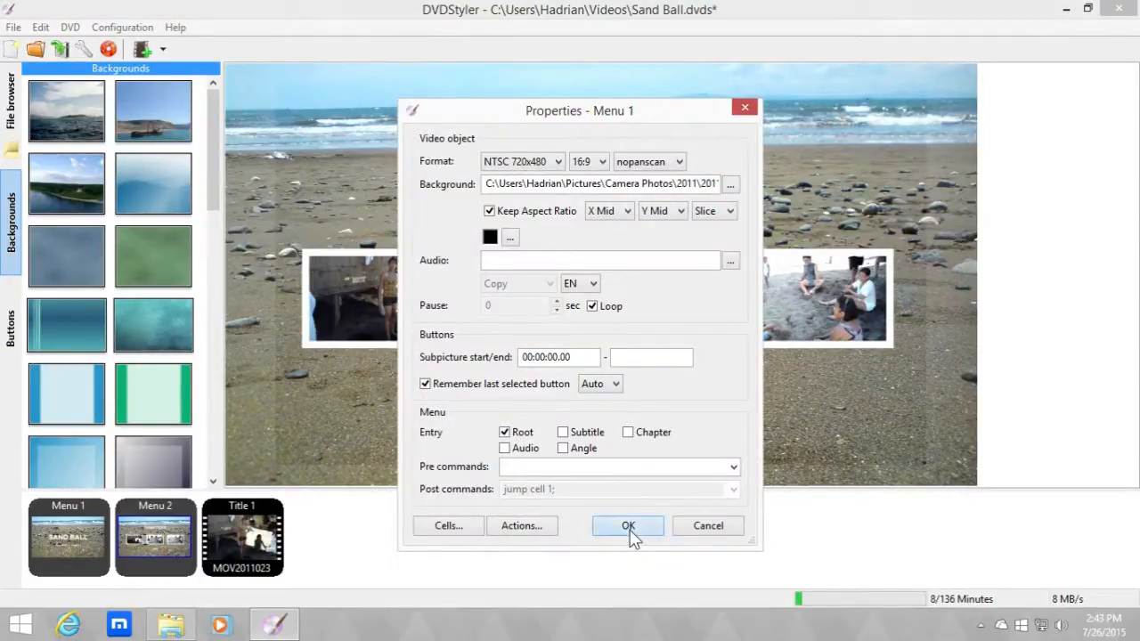
pyautogui.click(627, 526)
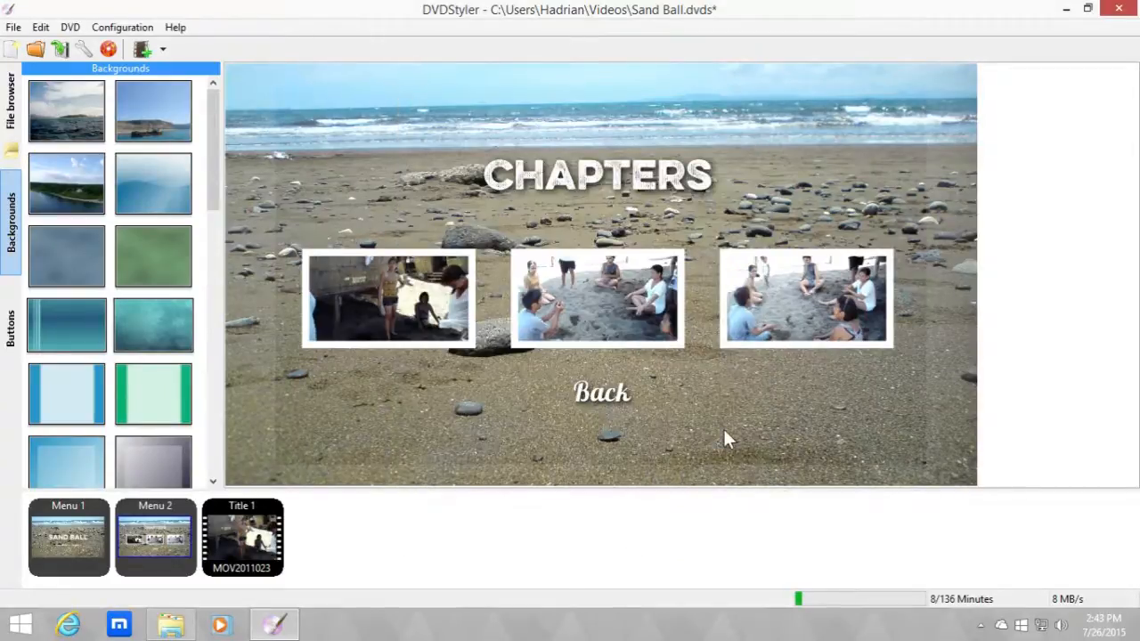